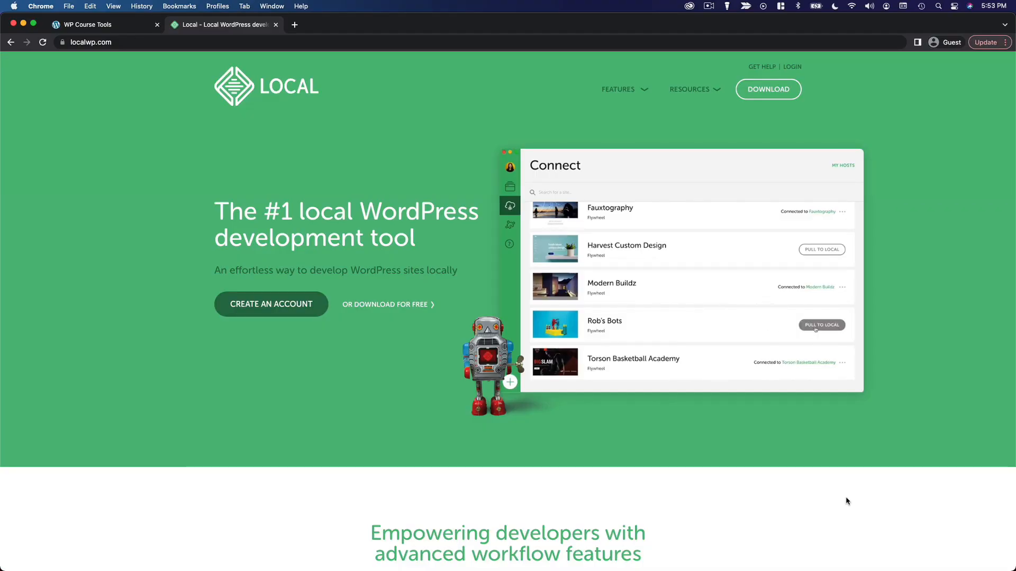
- Navigate the browser to the WP Course Tools site
{"action": "left_click", "coordinate": [821, 325]}
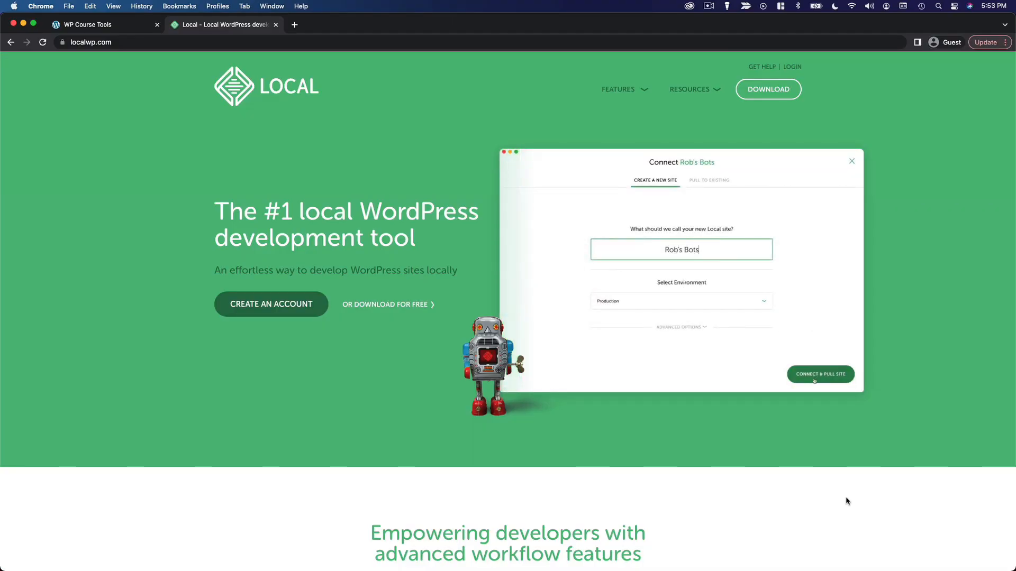
{"action": "left_click", "coordinate": [819, 374]}
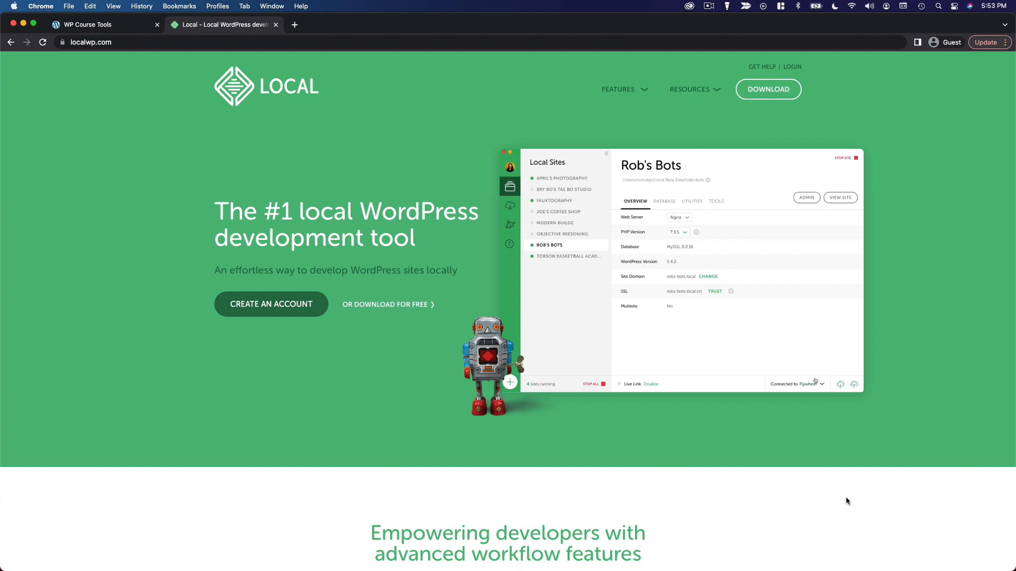
{"action": "left_click", "coordinate": [651, 383]}
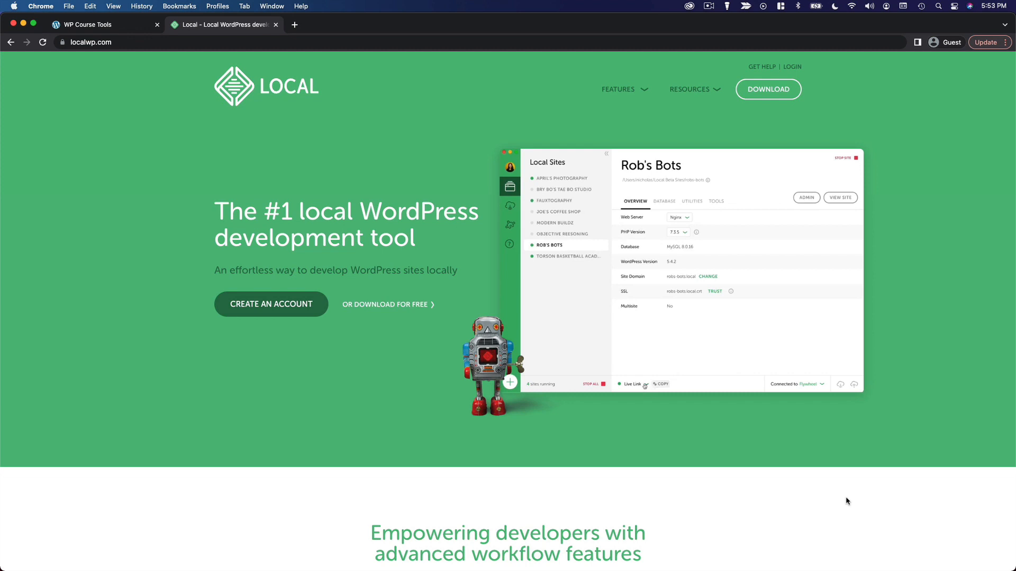
{"action": "left_click", "coordinate": [629, 383]}
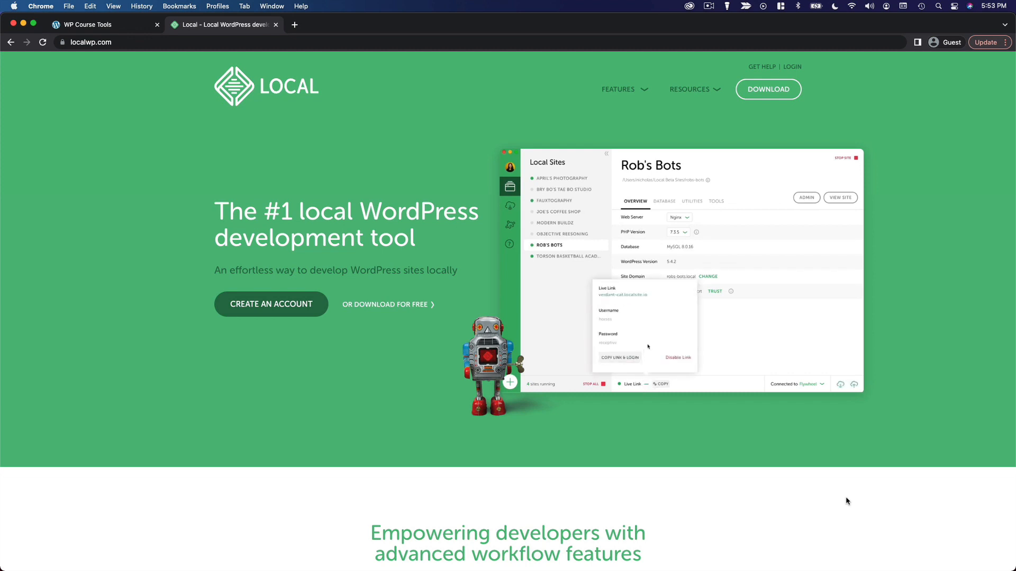
{"action": "left_click", "coordinate": [663, 201]}
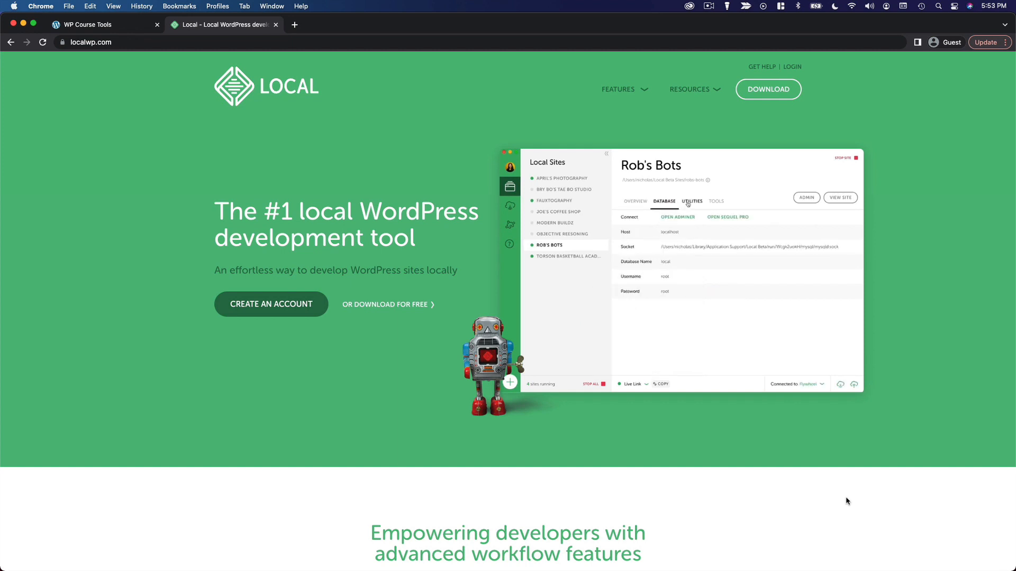
{"action": "left_click", "coordinate": [717, 201]}
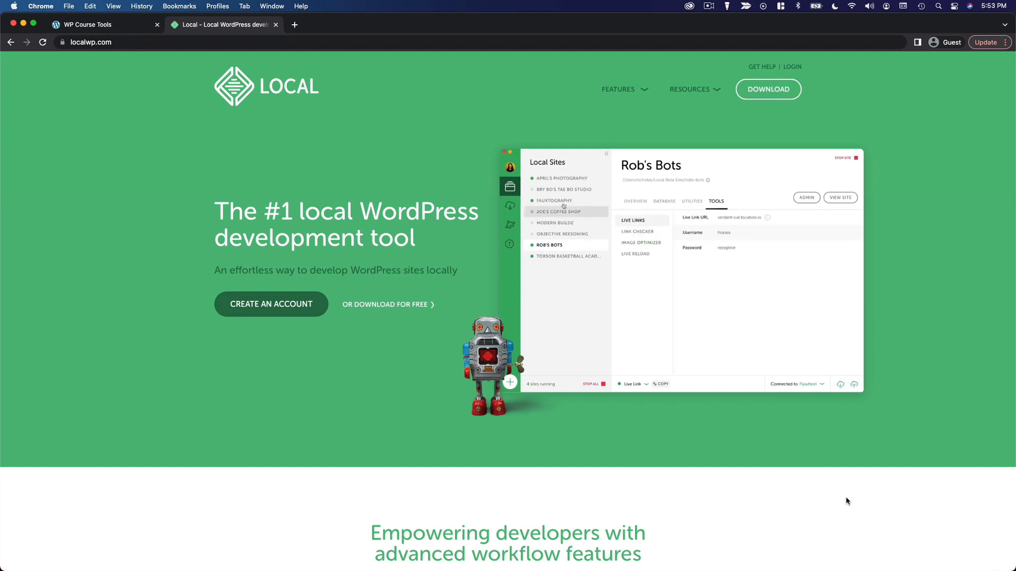
{"action": "left_click", "coordinate": [554, 200]}
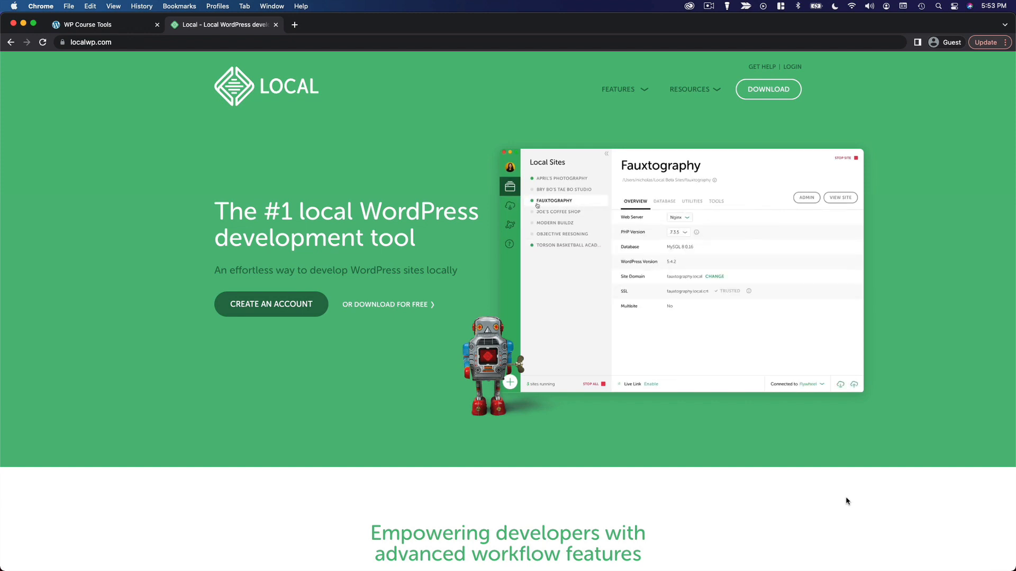
{"action": "left_click", "coordinate": [510, 206]}
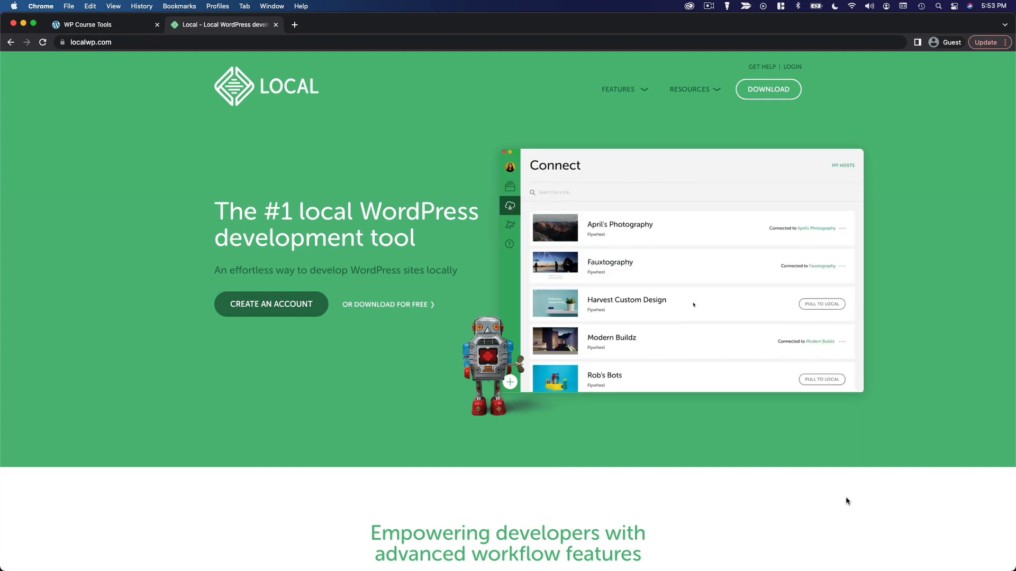
{"action": "scroll", "scroll_direction": "down", "scroll_amount": 3}
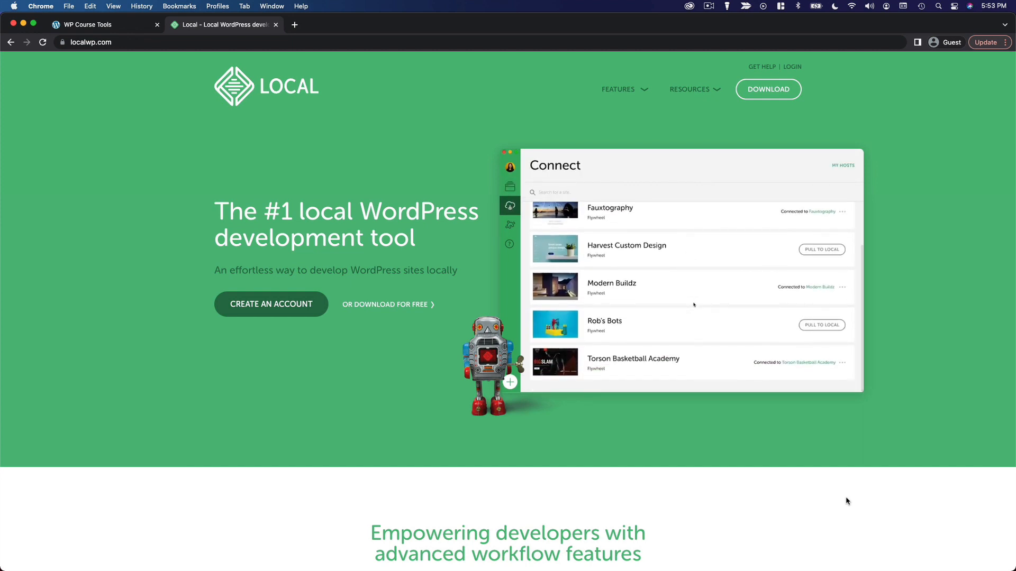
- Reach the 'Install WordPress Locally' section with the Local download link
{"action": "left_click", "coordinate": [821, 325]}
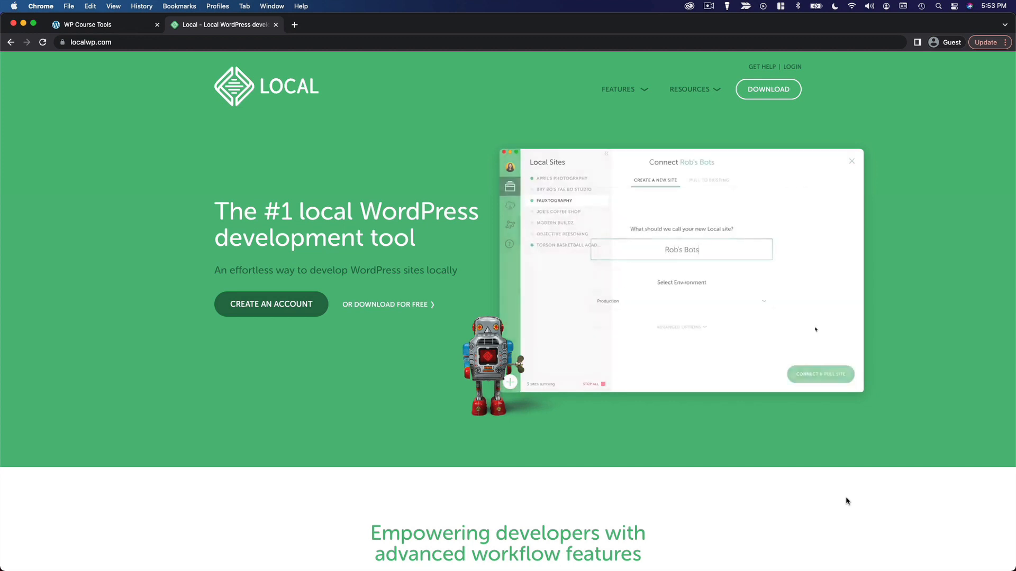
{"action": "left_click", "coordinate": [819, 374]}
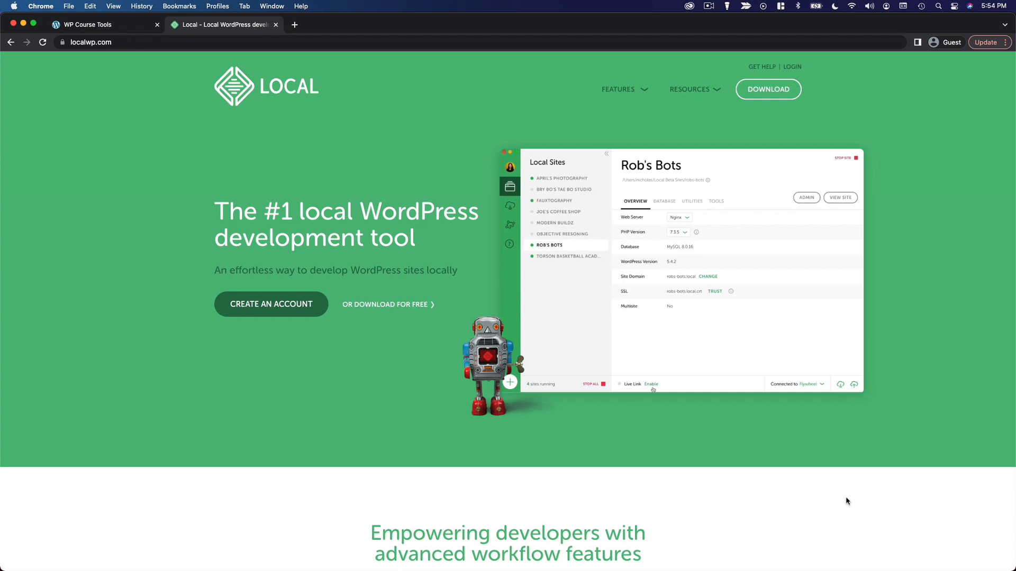
{"action": "left_click", "coordinate": [650, 384]}
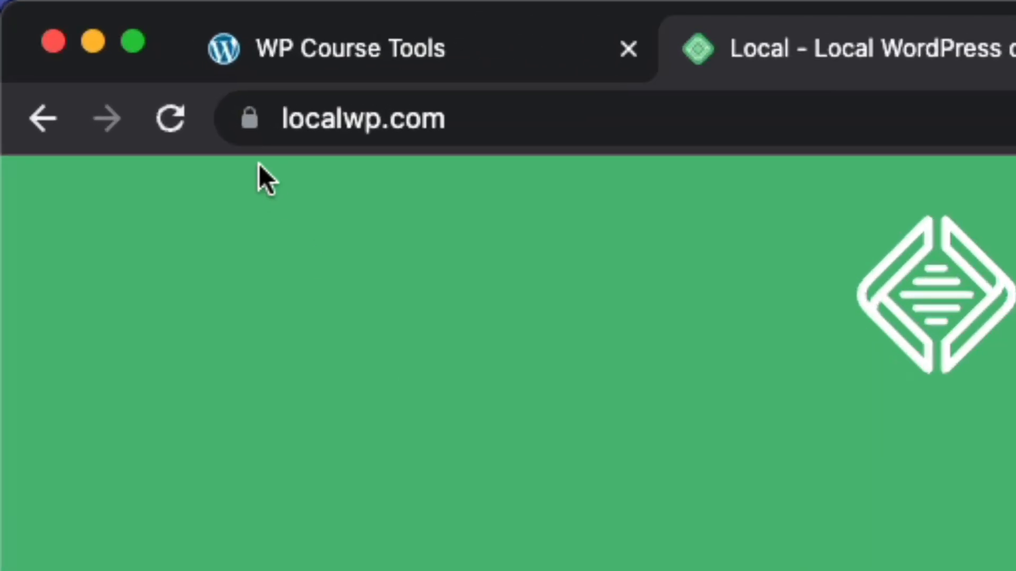
{"action": "mouse_move", "coordinate": [509, 140]}
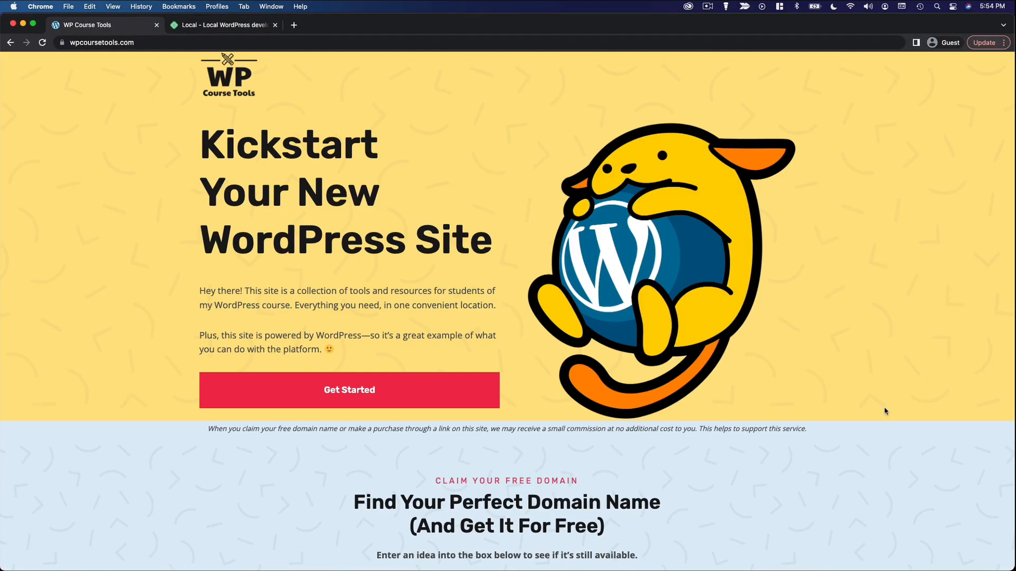
{"action": "scroll", "scroll_direction": "down", "scroll_amount": 3}
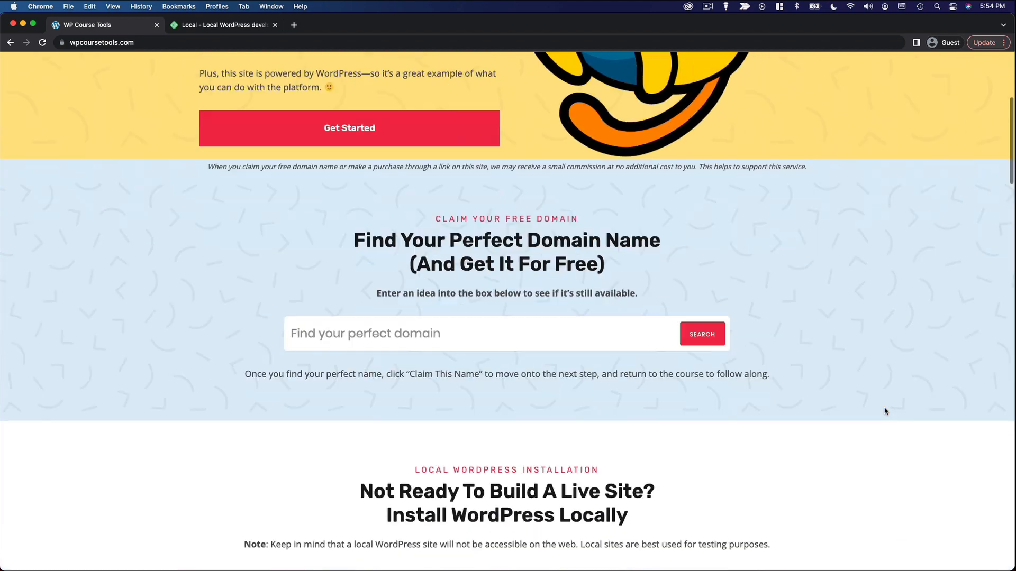
{"action": "scroll", "scroll_direction": "down", "scroll_amount": 3}
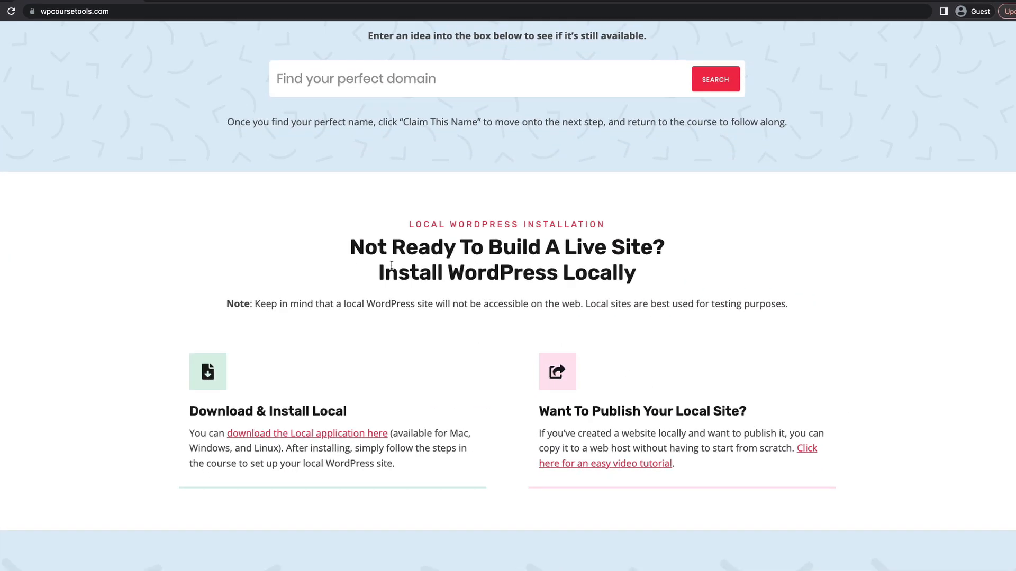
{"action": "scroll", "scroll_direction": "down", "scroll_amount": 3}
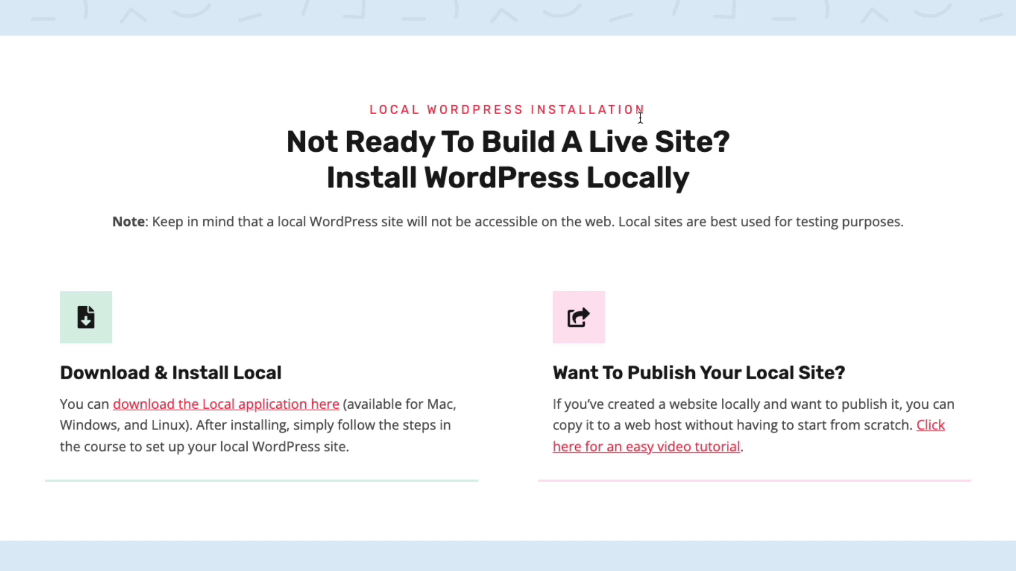
{"action": "mouse_move", "coordinate": [292, 505]}
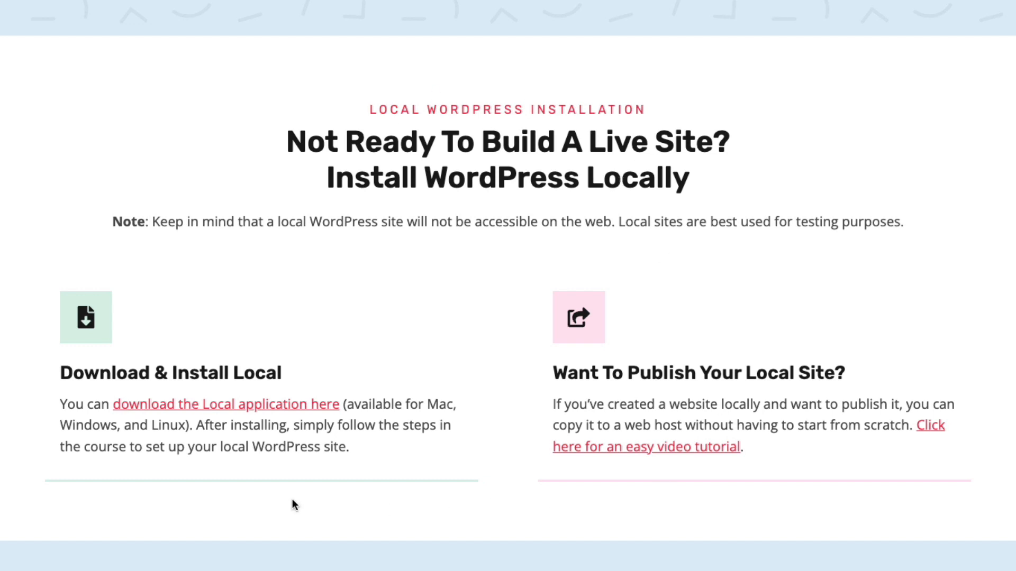
{"action": "mouse_move", "coordinate": [176, 409]}
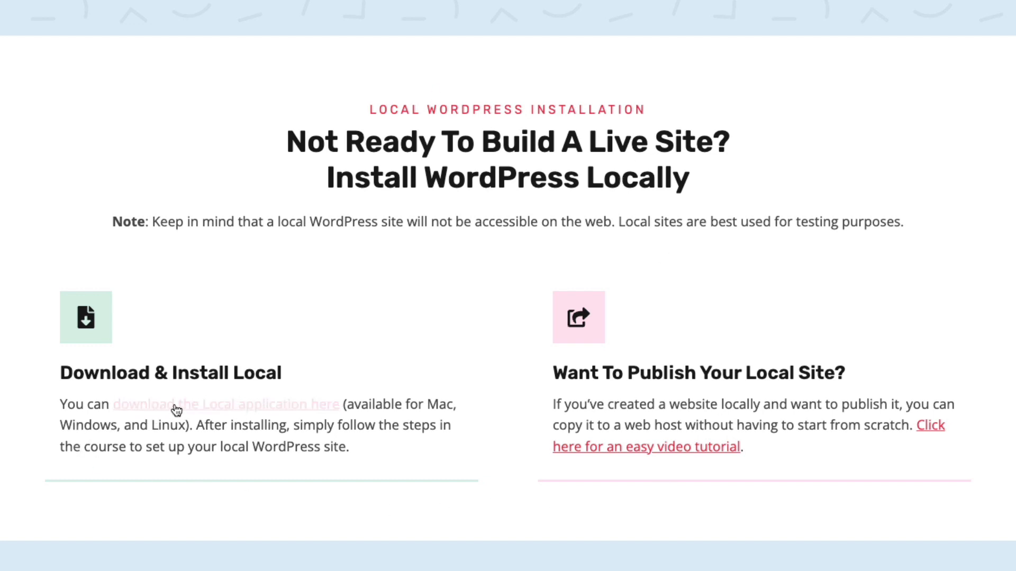
{"action": "mouse_move", "coordinate": [278, 414]}
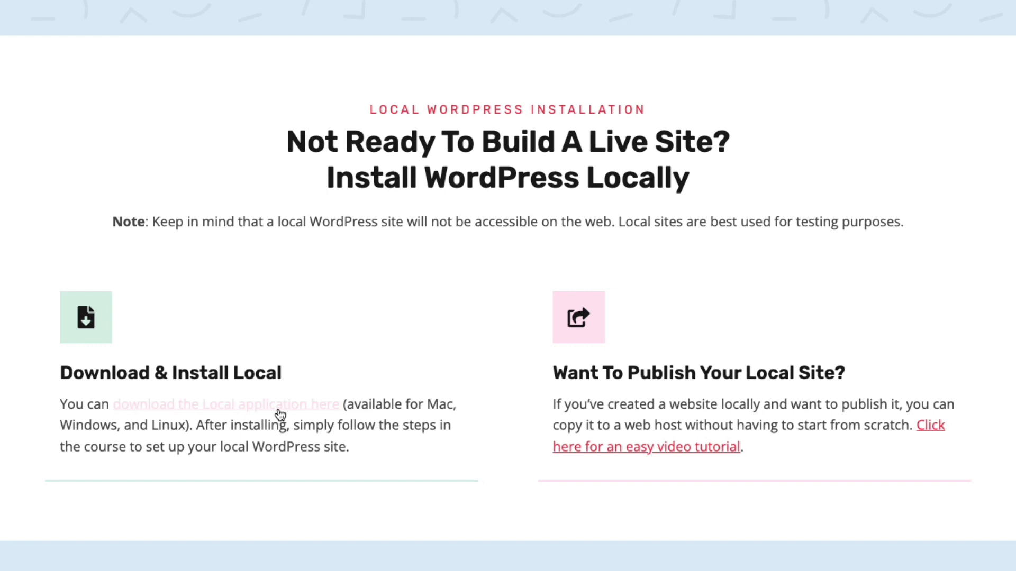
{"action": "mouse_move", "coordinate": [385, 478]}
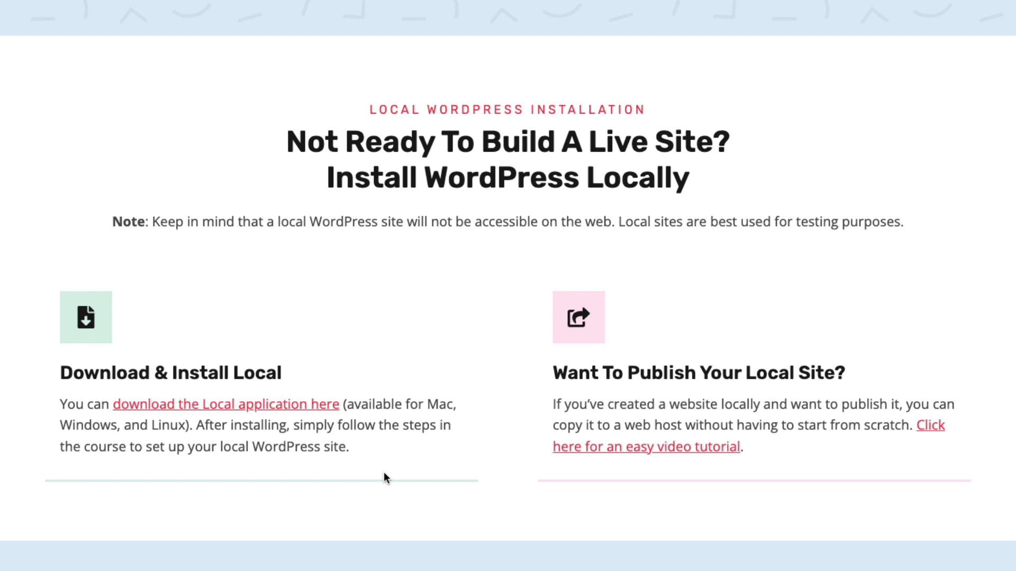
{"action": "mouse_move", "coordinate": [660, 514]}
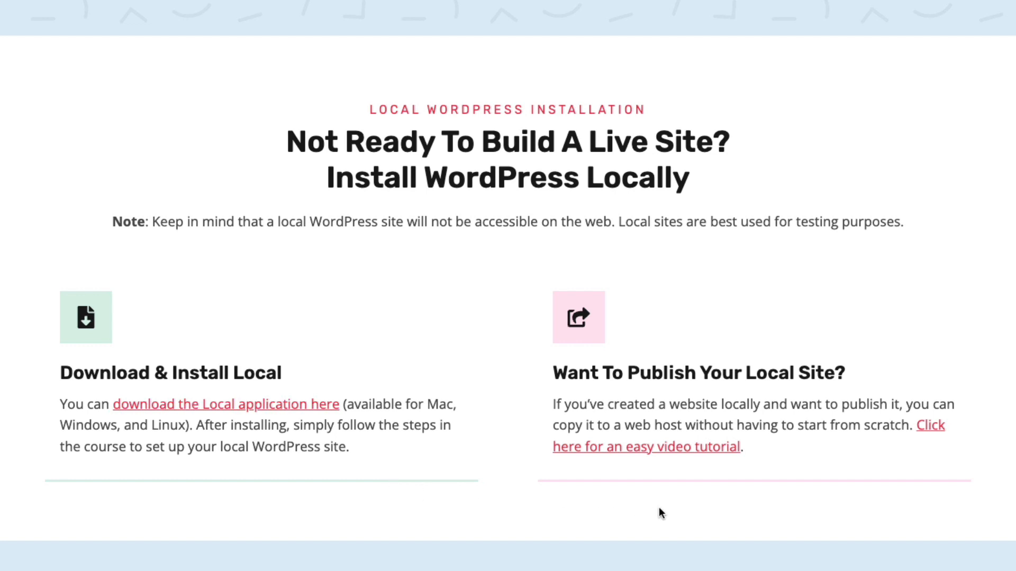
{"action": "mouse_move", "coordinate": [632, 450]}
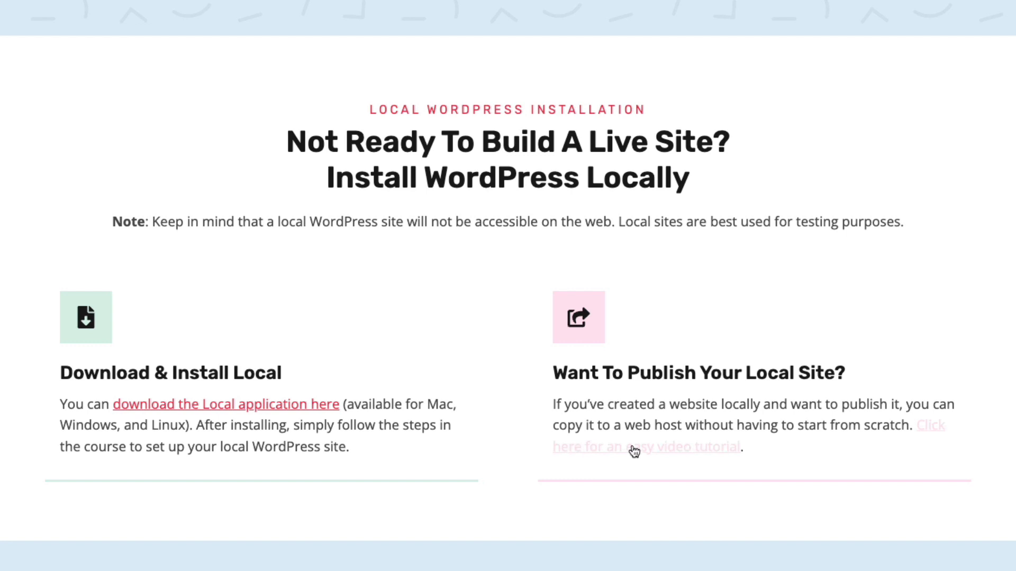
{"action": "mouse_move", "coordinate": [912, 471]}
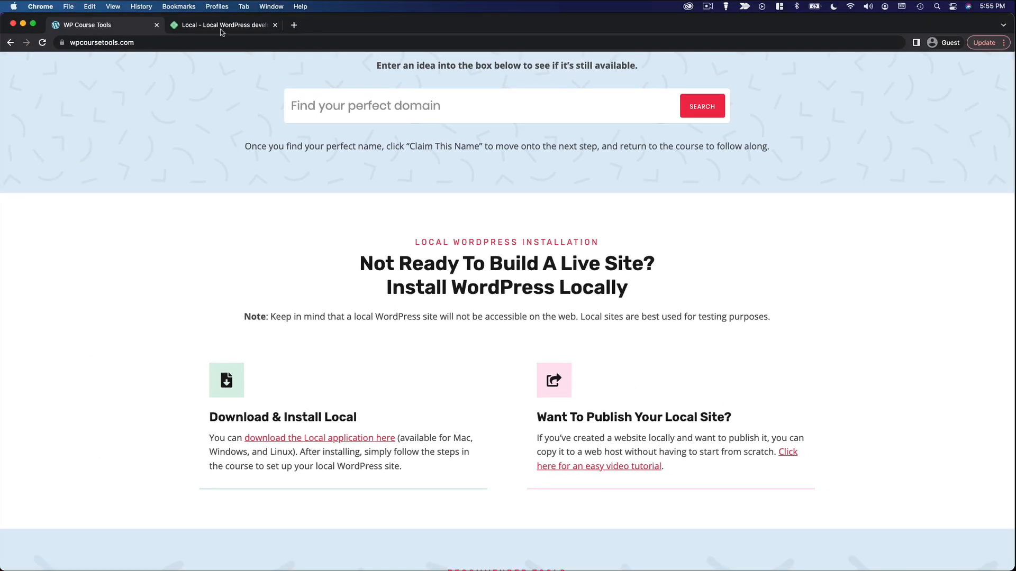
{"action": "left_click", "coordinate": [320, 438]}
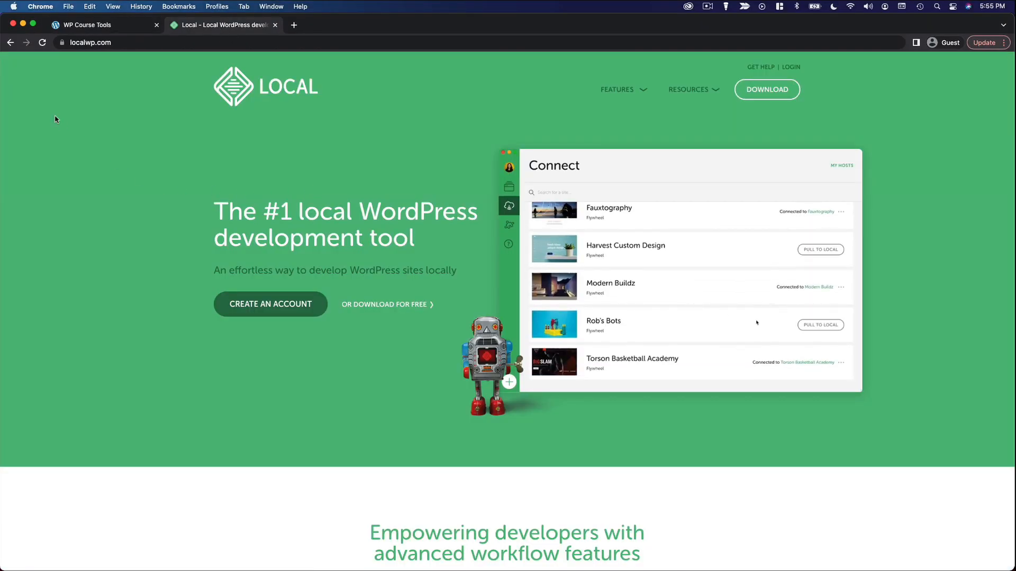
{"action": "left_click", "coordinate": [819, 325]}
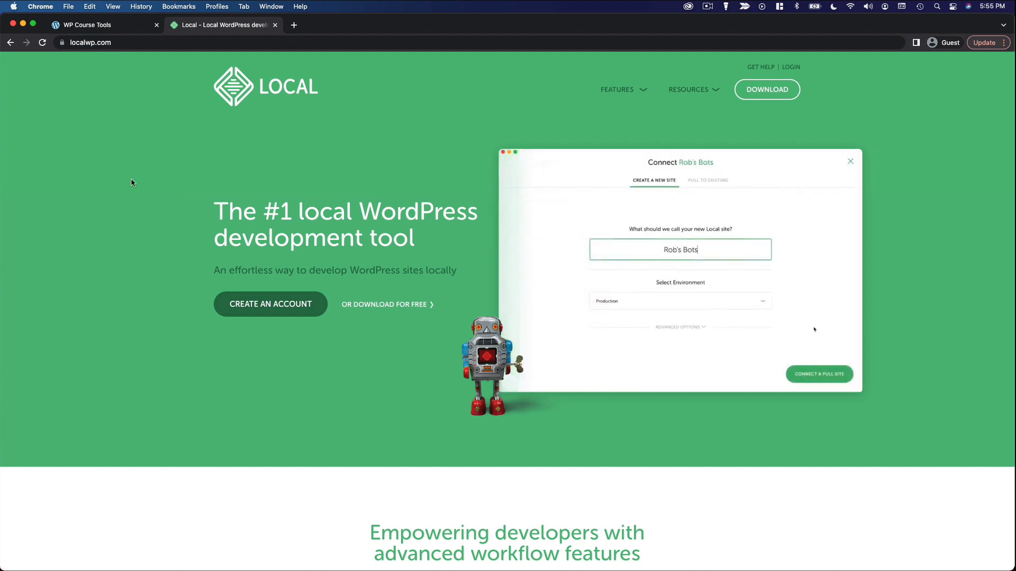
{"action": "left_click", "coordinate": [818, 373]}
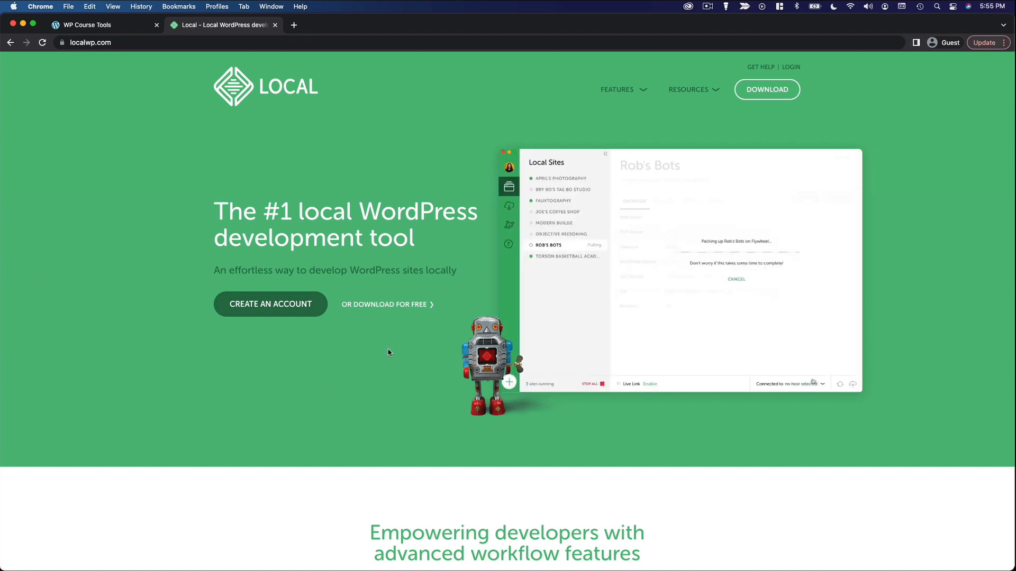
{"action": "mouse_move", "coordinate": [422, 308]}
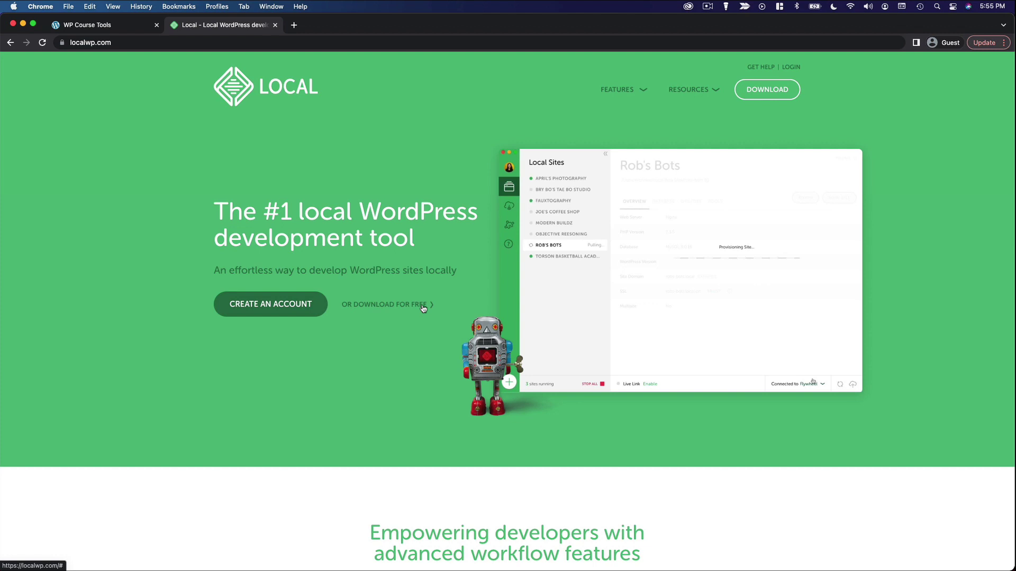
{"action": "left_click", "coordinate": [383, 304]}
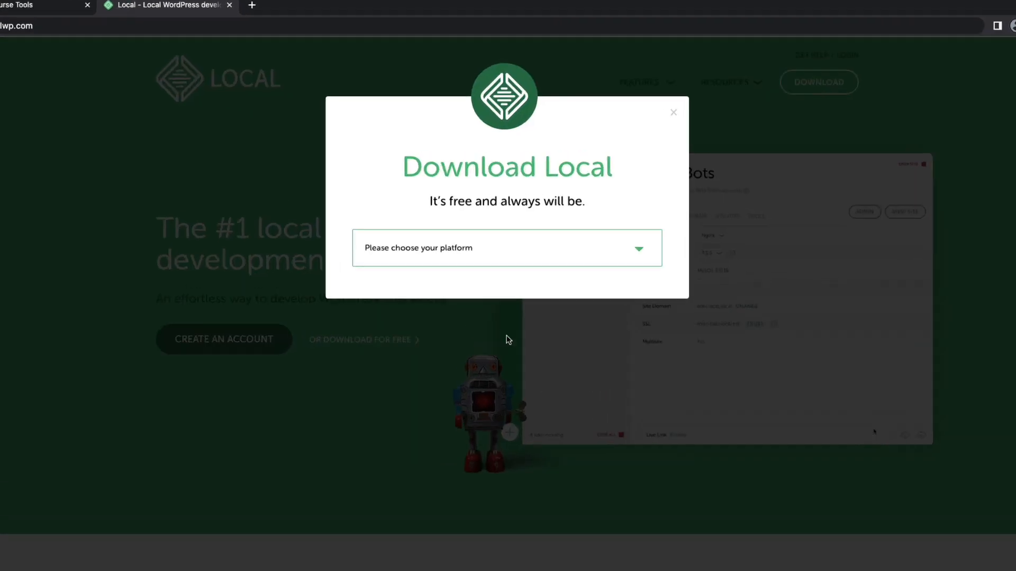
{"action": "left_click", "coordinate": [507, 247]}
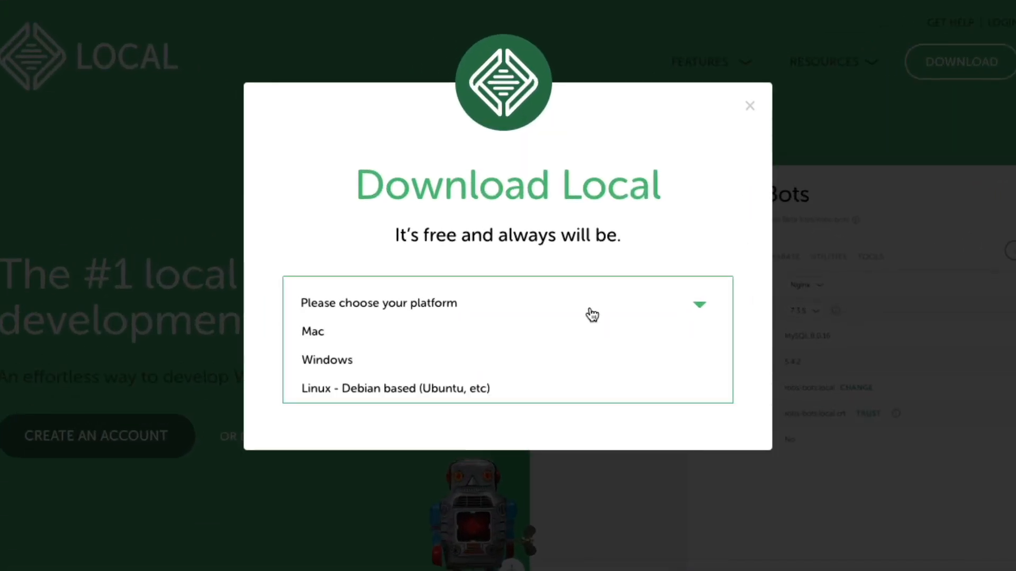
{"action": "mouse_move", "coordinate": [504, 342]}
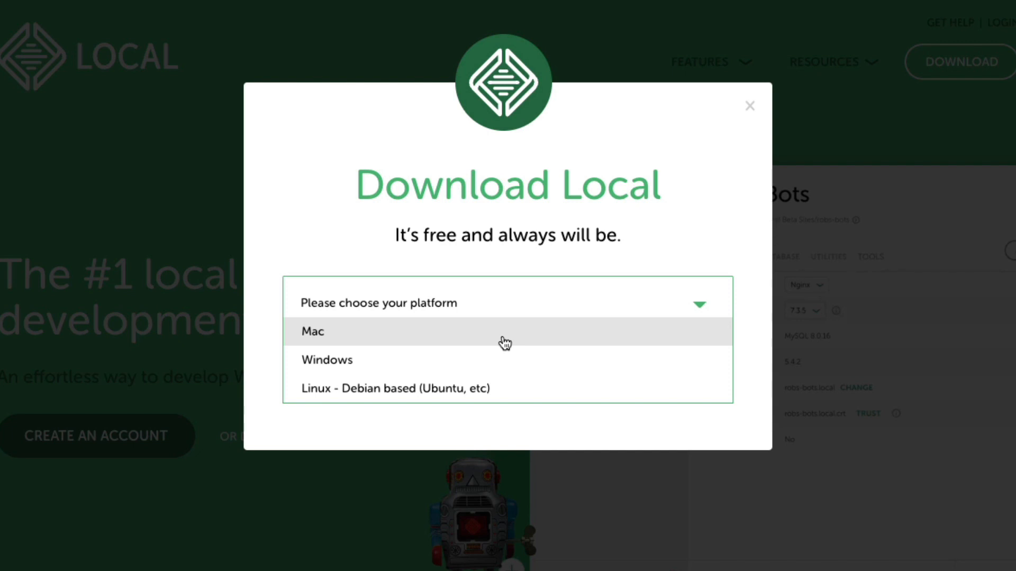
{"action": "mouse_move", "coordinate": [494, 352]}
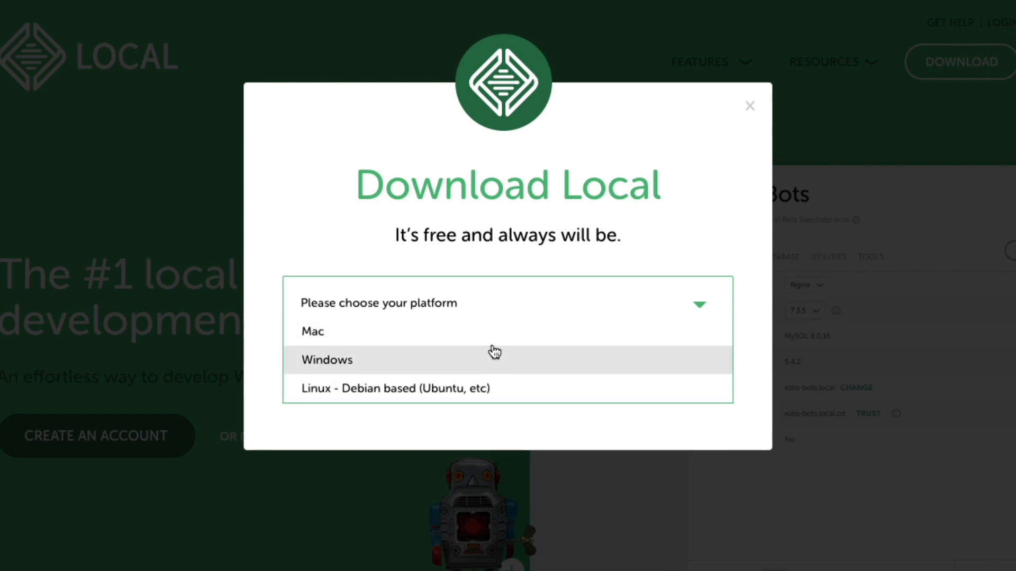
{"action": "left_click", "coordinate": [313, 331]}
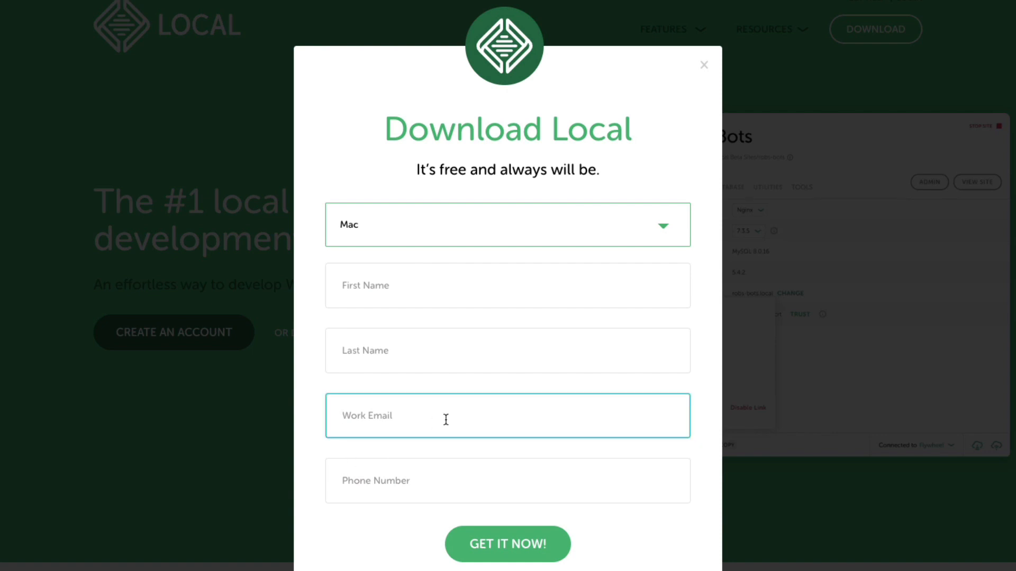
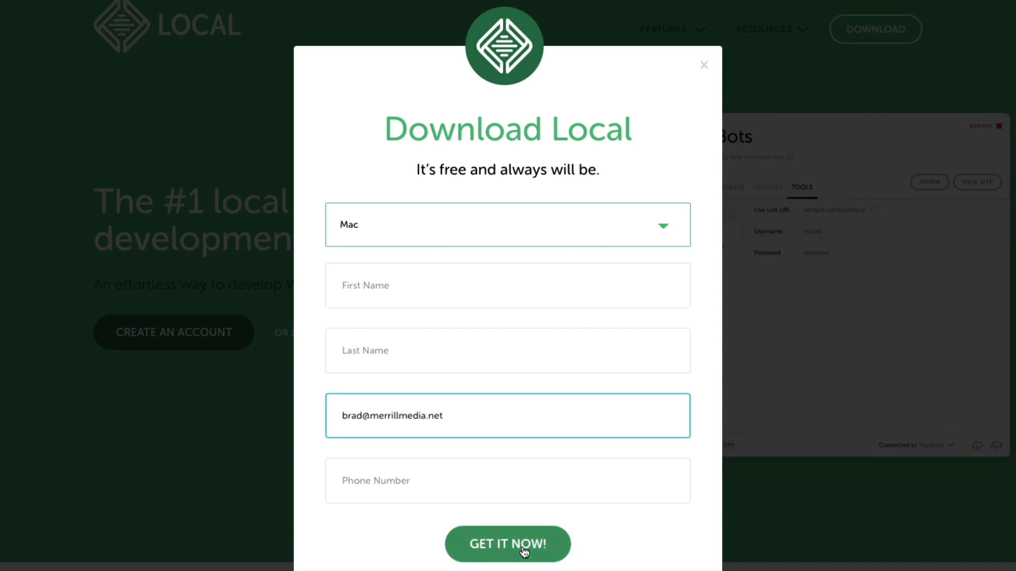
{"action": "left_click", "coordinate": [507, 544]}
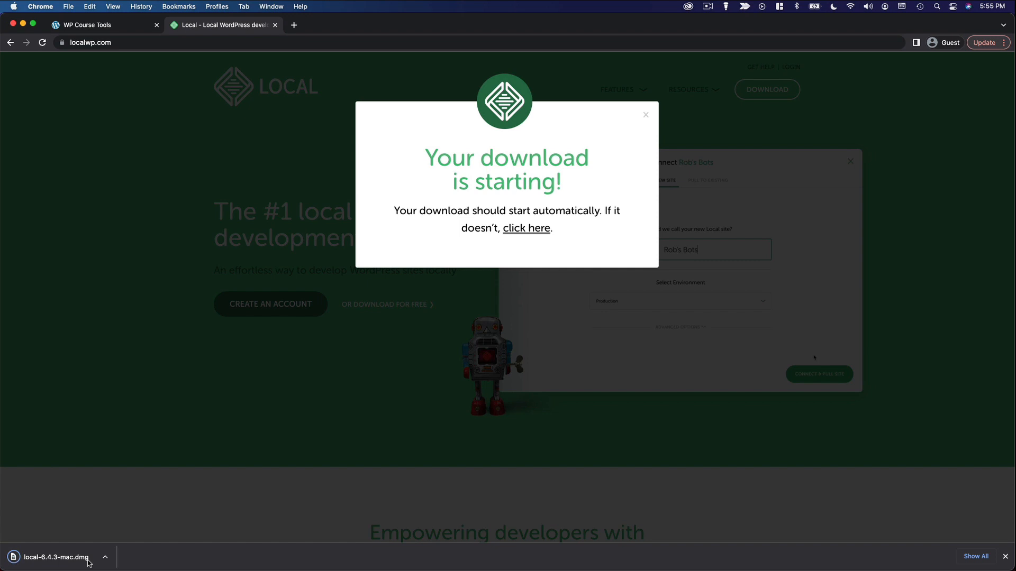
- Open local-mac.dmg and copy Local into the Applications folder
{"action": "left_click", "coordinate": [55, 557]}
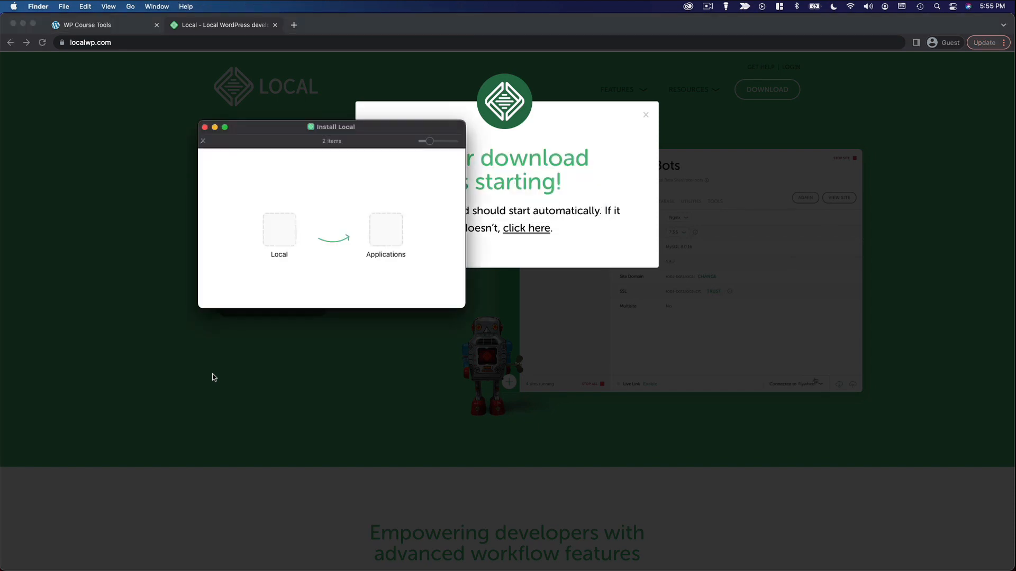
{"action": "left_click_drag", "start_coordinate": [279, 230], "coordinate": [386, 229]}
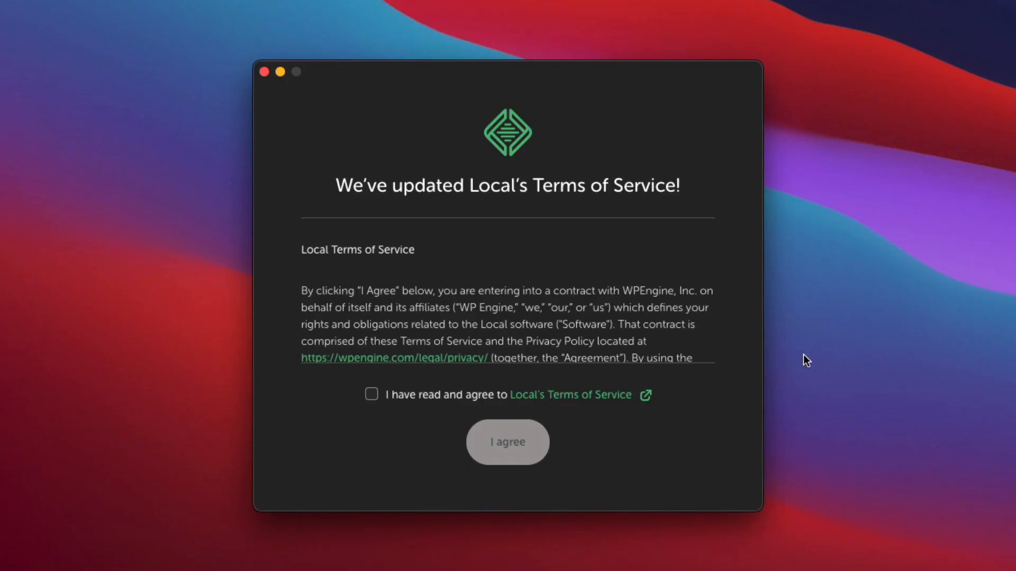
{"action": "mouse_move", "coordinate": [365, 541]}
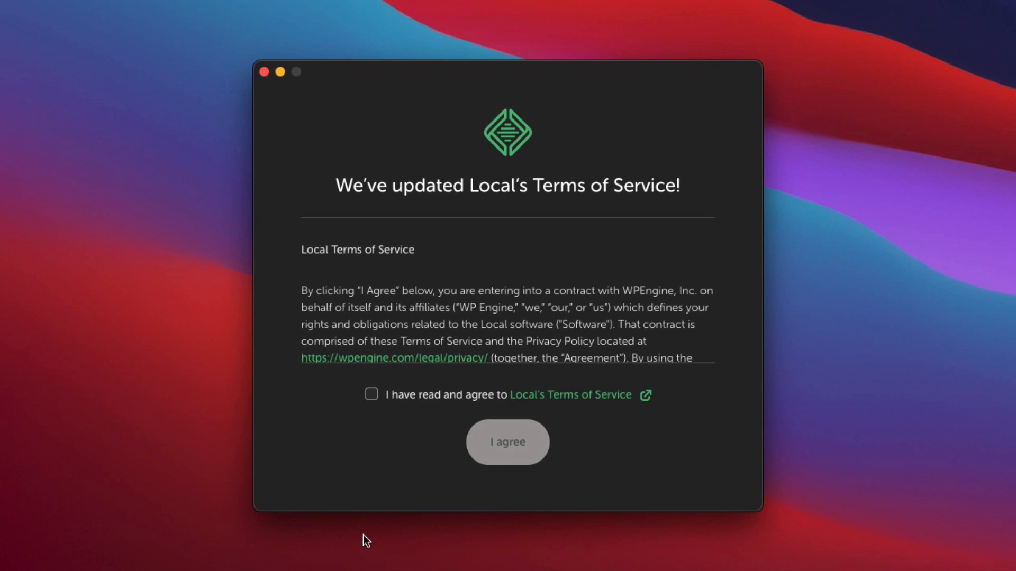
- Agree to Local's Terms of Service and decline error and usage reporting
{"action": "left_click", "coordinate": [372, 393]}
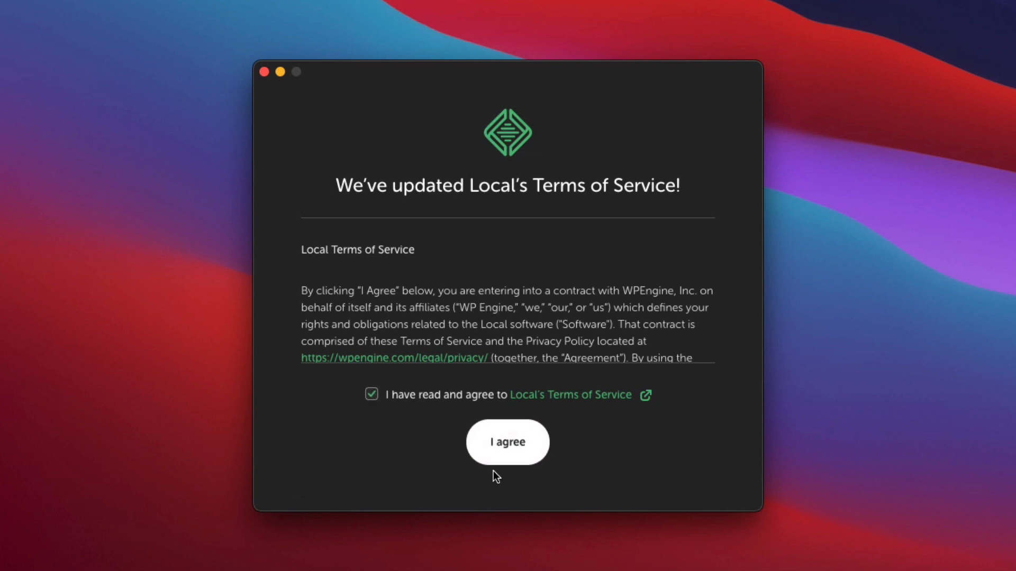
{"action": "left_click", "coordinate": [506, 442]}
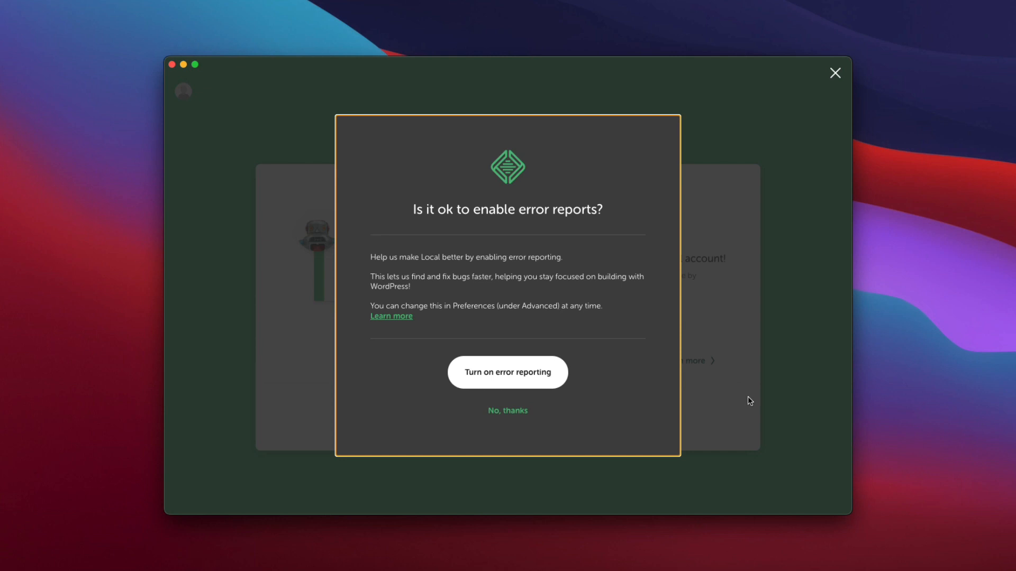
{"action": "left_click", "coordinate": [507, 411]}
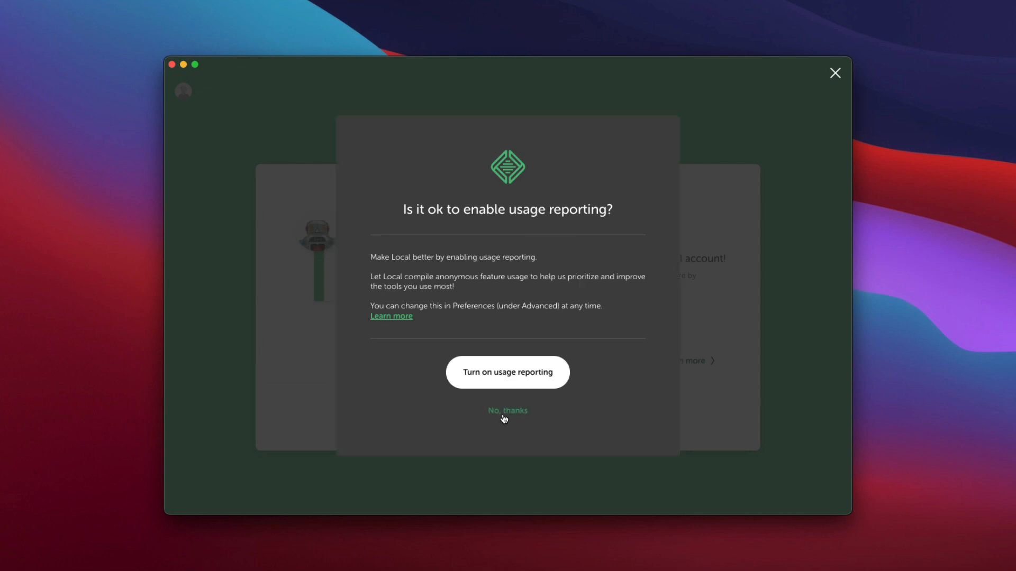
{"action": "left_click", "coordinate": [506, 410]}
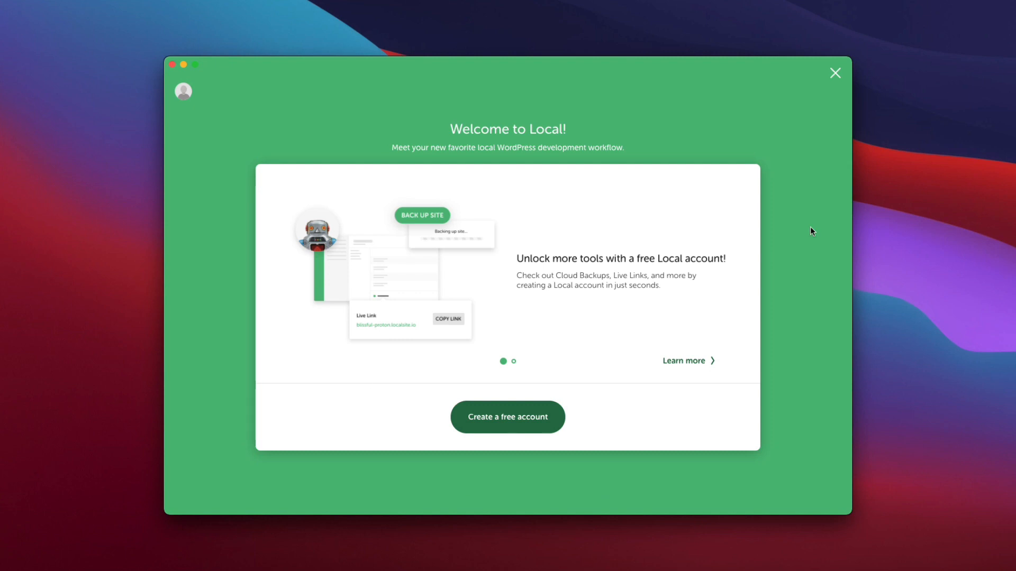
{"action": "mouse_move", "coordinate": [834, 73]}
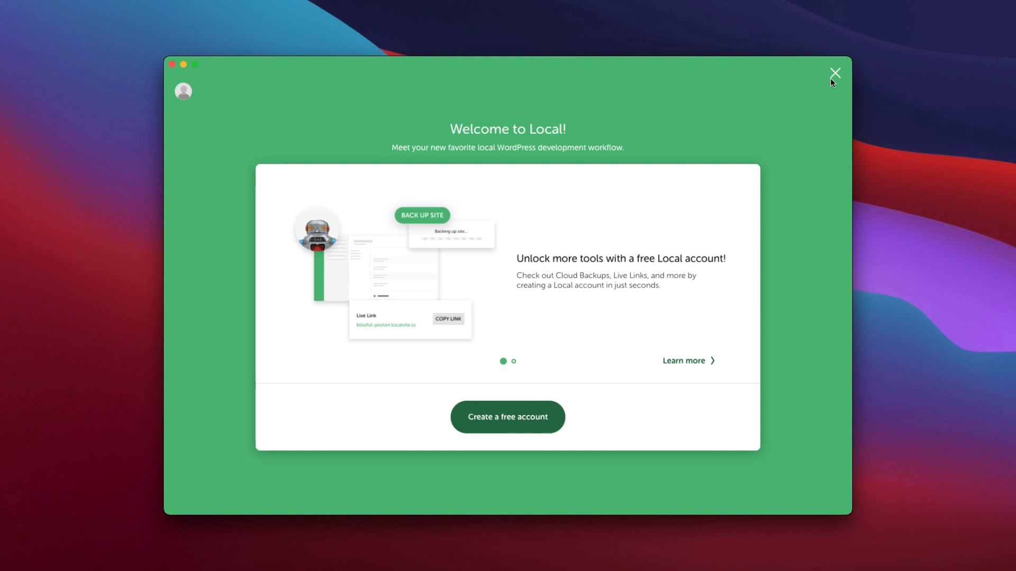
- Start a brand-new site in Local and name it 'Brad's Local Site'
{"action": "left_click", "coordinate": [835, 72]}
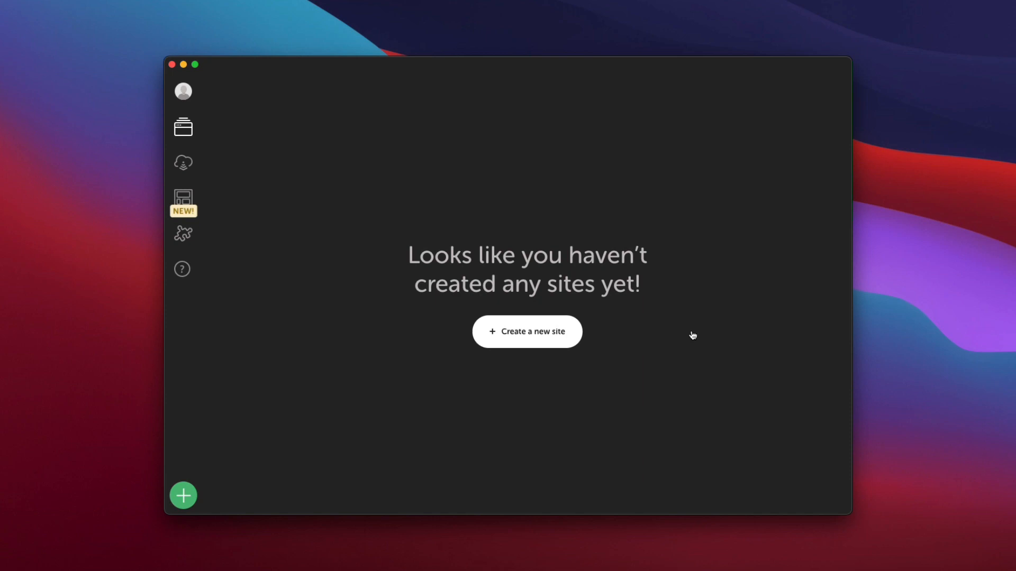
{"action": "mouse_move", "coordinate": [644, 485]}
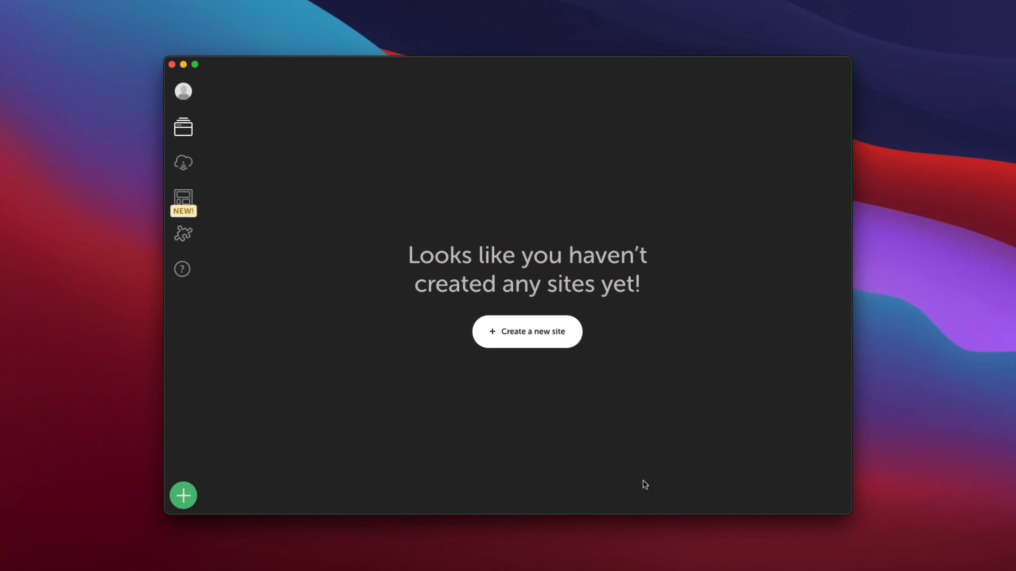
{"action": "mouse_move", "coordinate": [469, 457]}
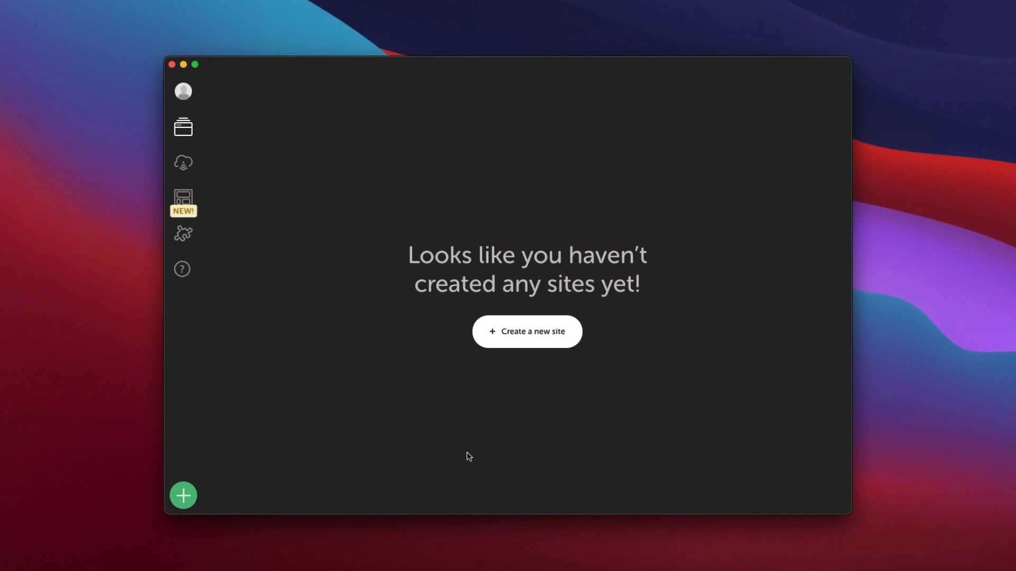
{"action": "mouse_move", "coordinate": [527, 332]}
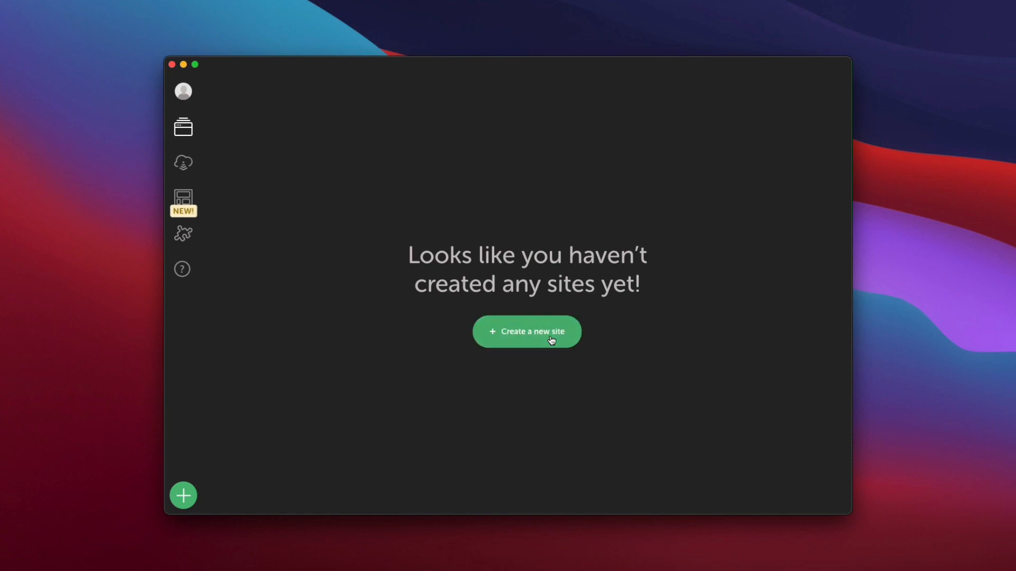
{"action": "left_click", "coordinate": [526, 332]}
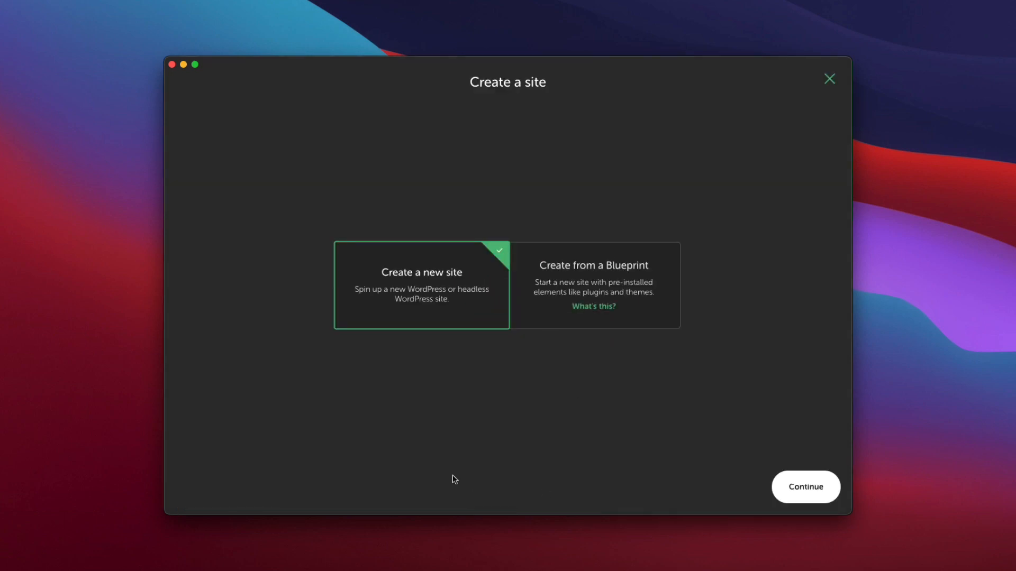
{"action": "mouse_move", "coordinate": [386, 298]}
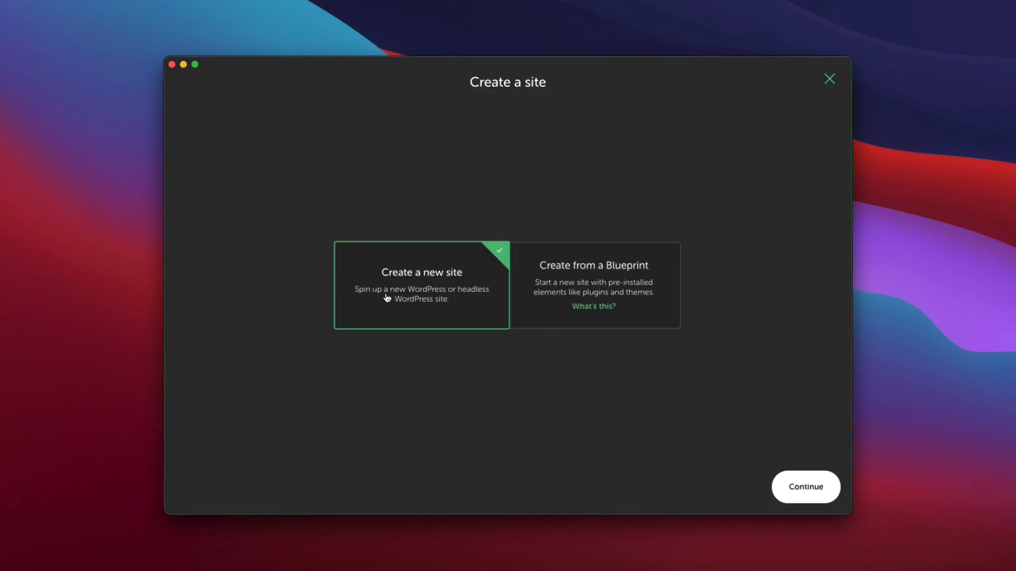
{"action": "mouse_move", "coordinate": [805, 487]}
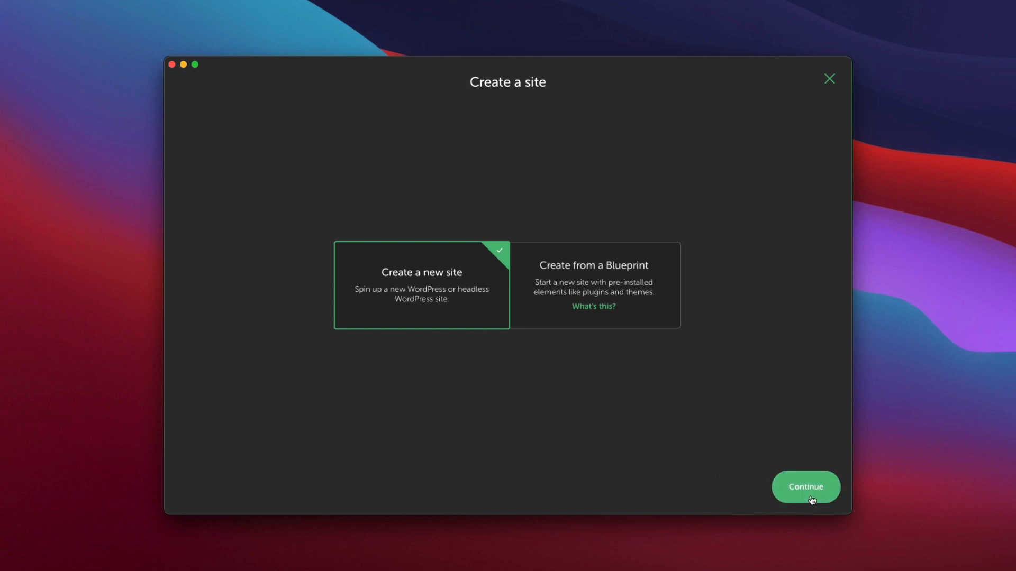
{"action": "left_click", "coordinate": [805, 487]}
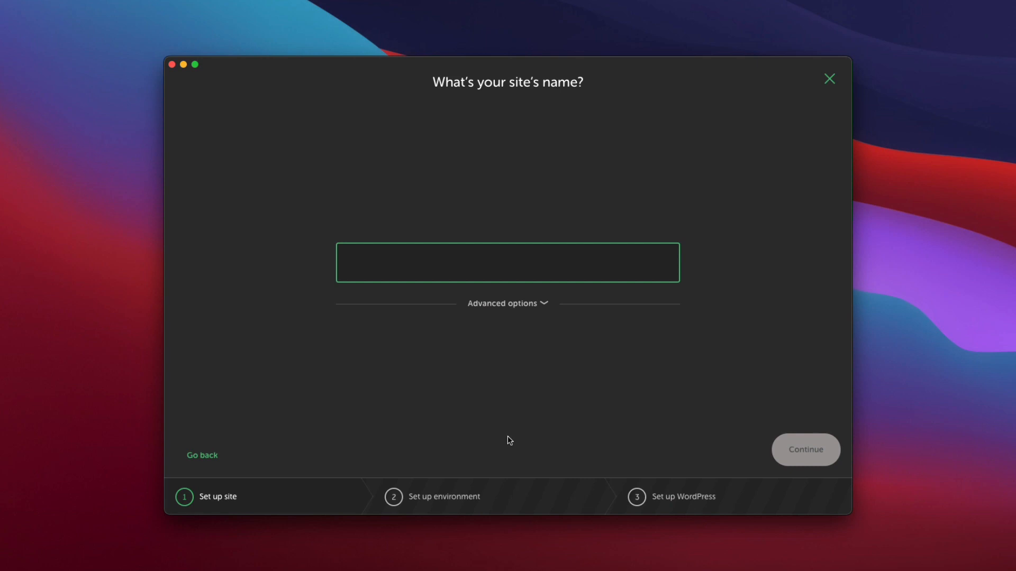
{"action": "type", "text": "Brad"}
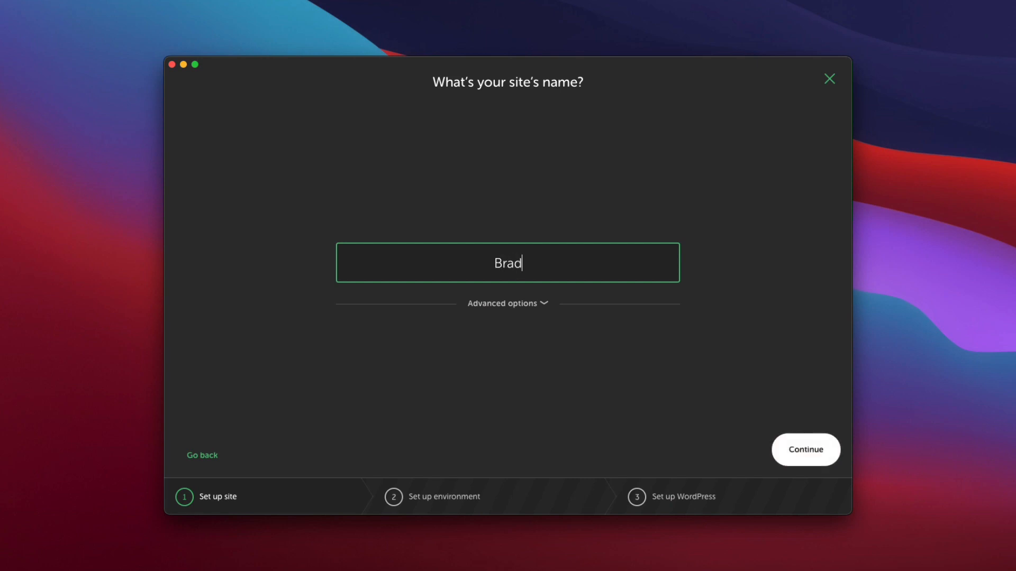
{"action": "type", "text": "'s Loc"}
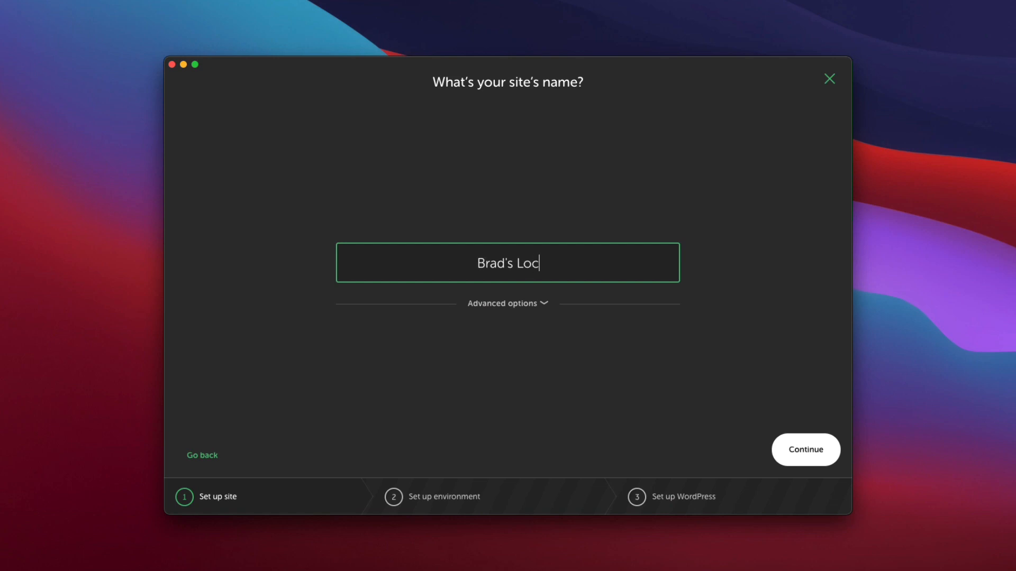
{"action": "type", "text": "al Site"}
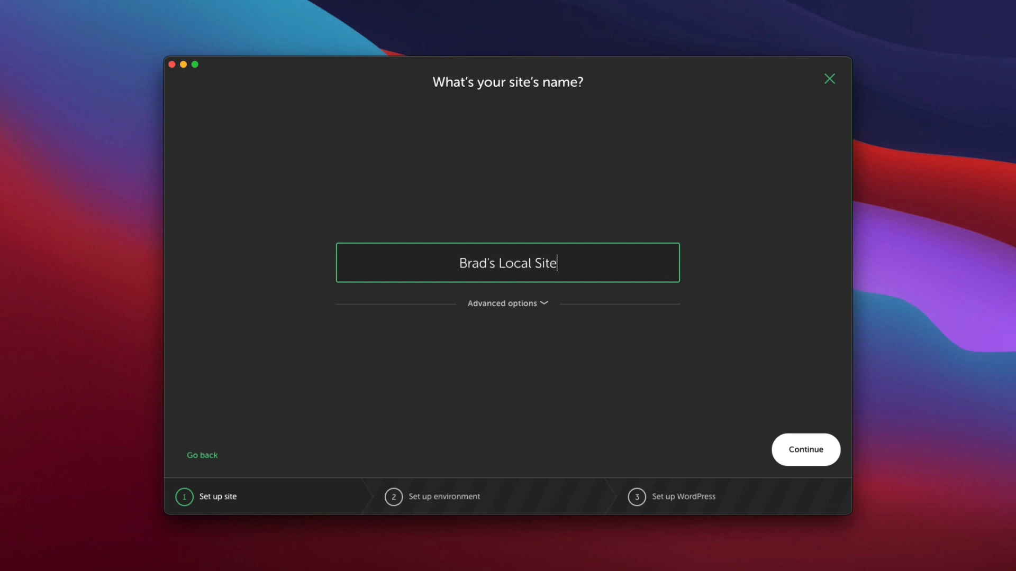
{"action": "mouse_move", "coordinate": [696, 464]}
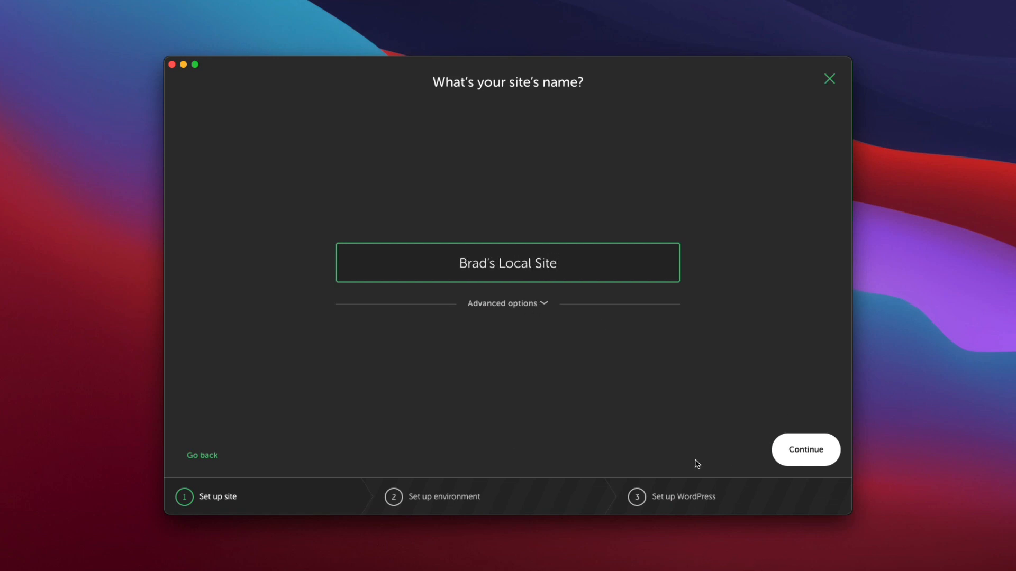
{"action": "left_click", "coordinate": [805, 450]}
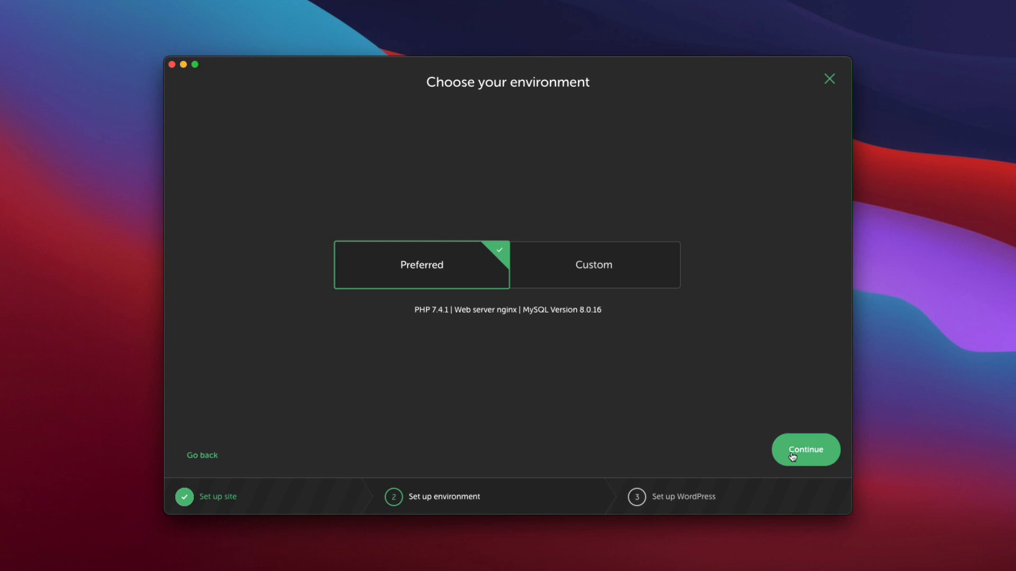
{"action": "left_click", "coordinate": [805, 450]}
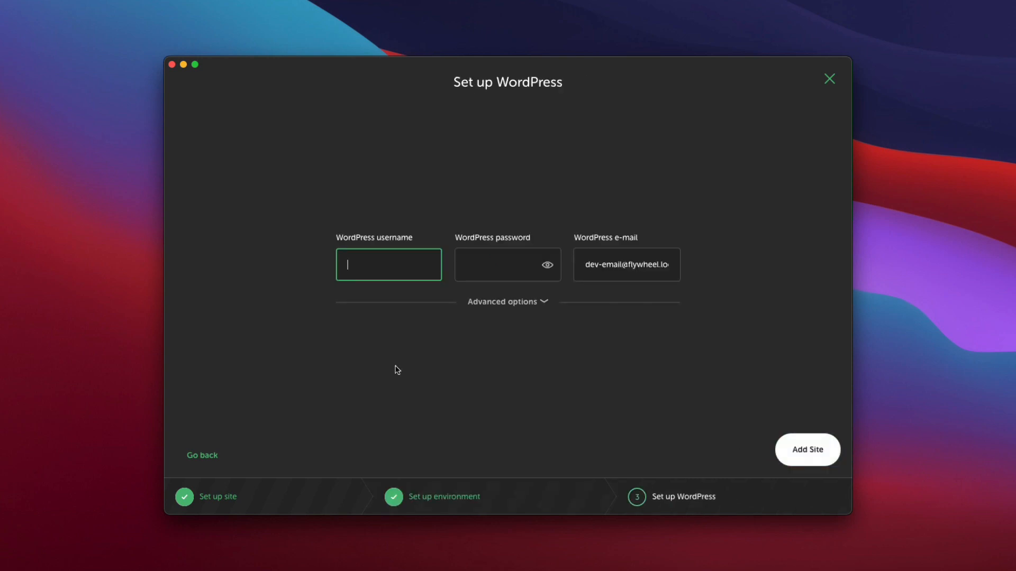
{"action": "mouse_move", "coordinate": [400, 386]}
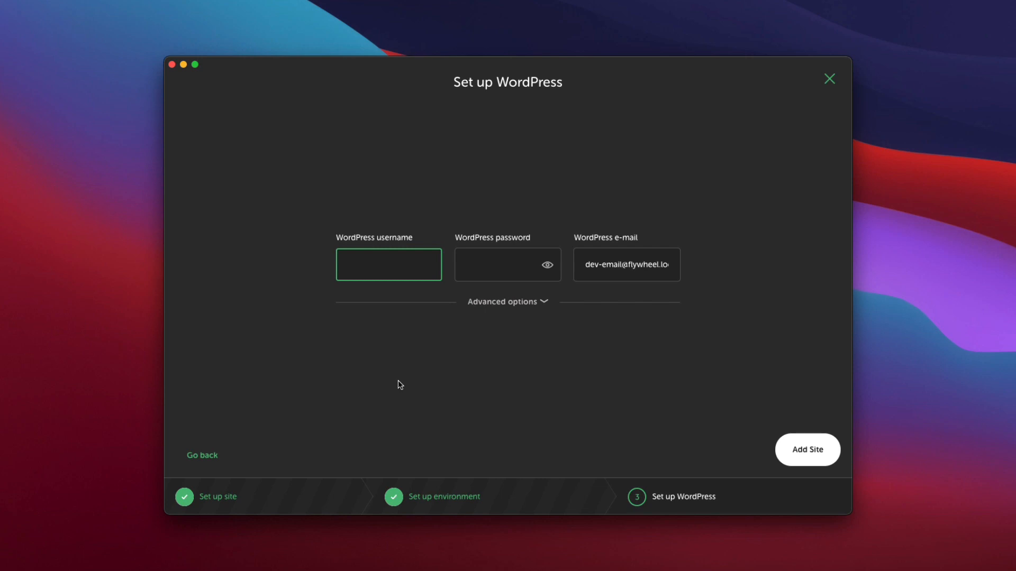
{"action": "left_click", "coordinate": [389, 265]}
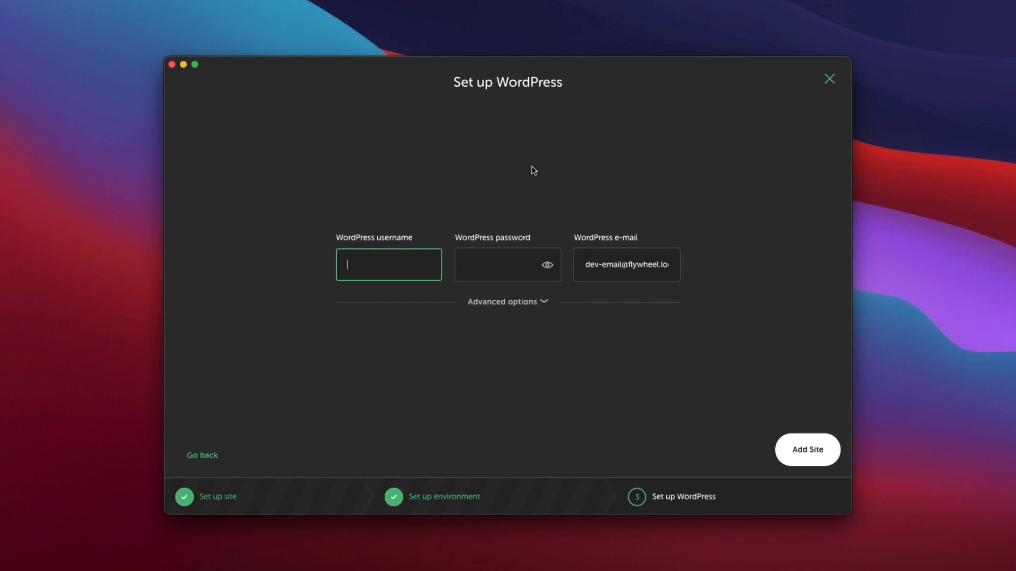
{"action": "type", "text": "brad"}
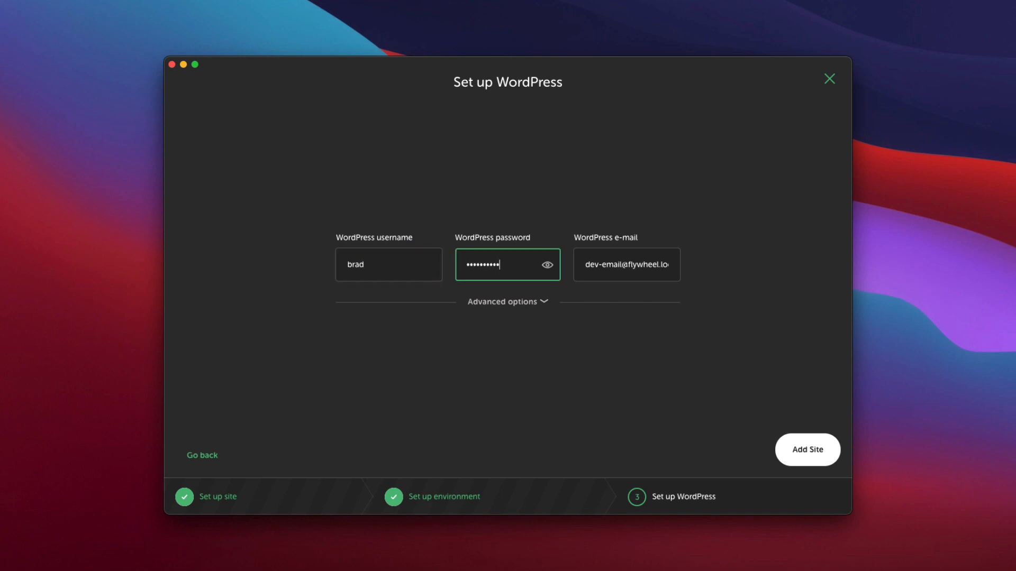
{"action": "type", "text": "••"}
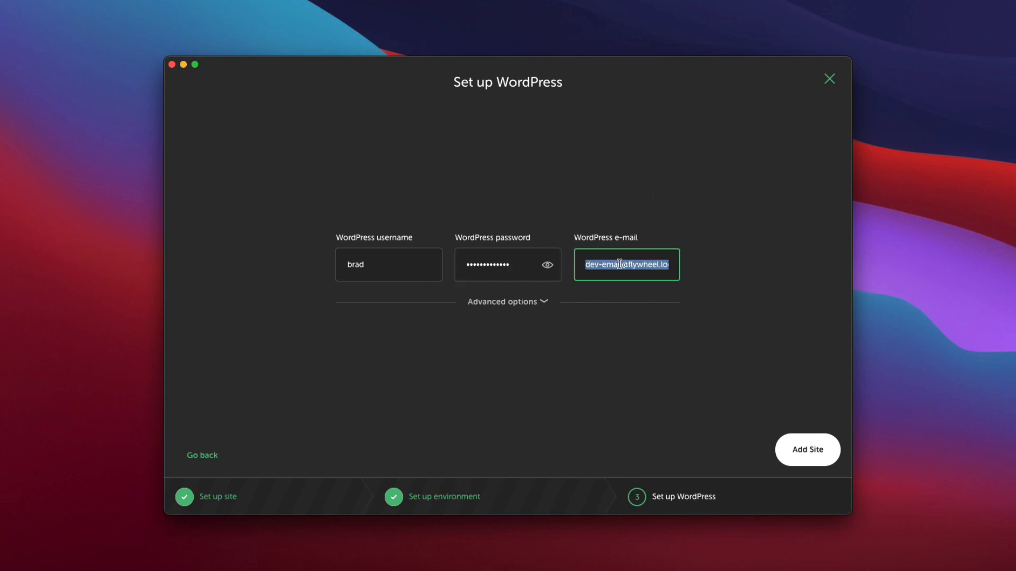
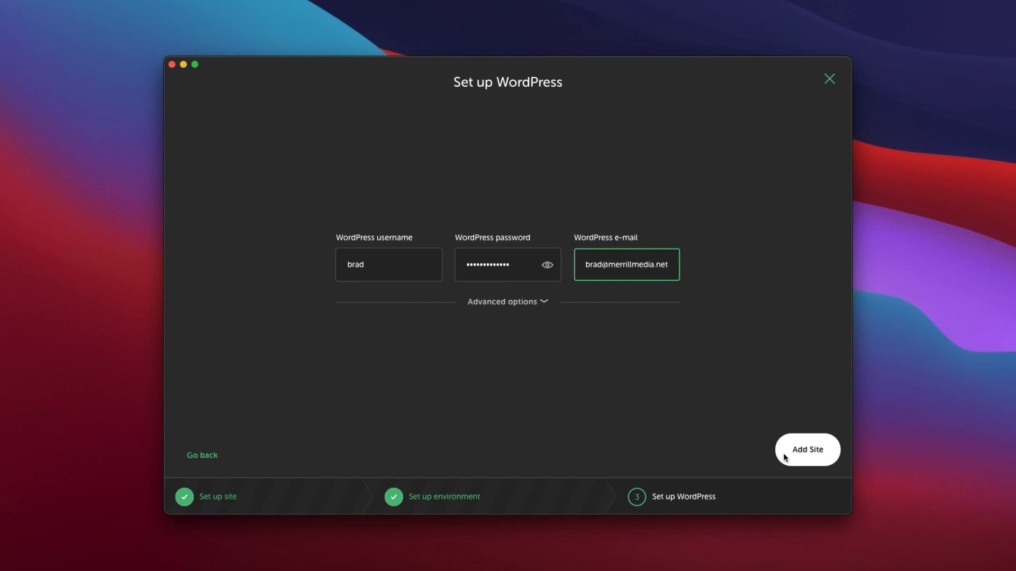
- Add the site and authorize with the macOS password so its services start
{"action": "left_click", "coordinate": [806, 449]}
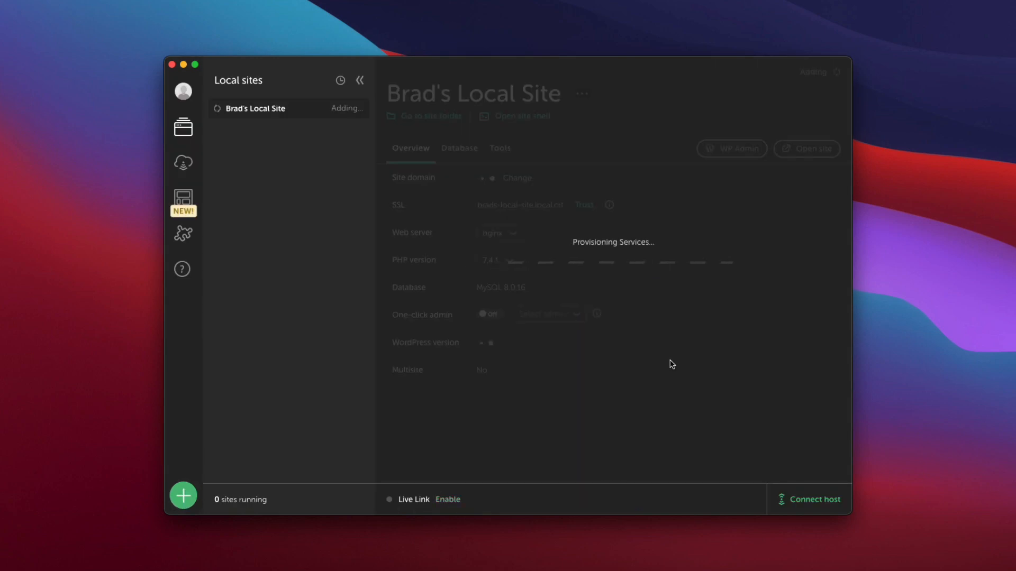
{"action": "mouse_move", "coordinate": [701, 385]}
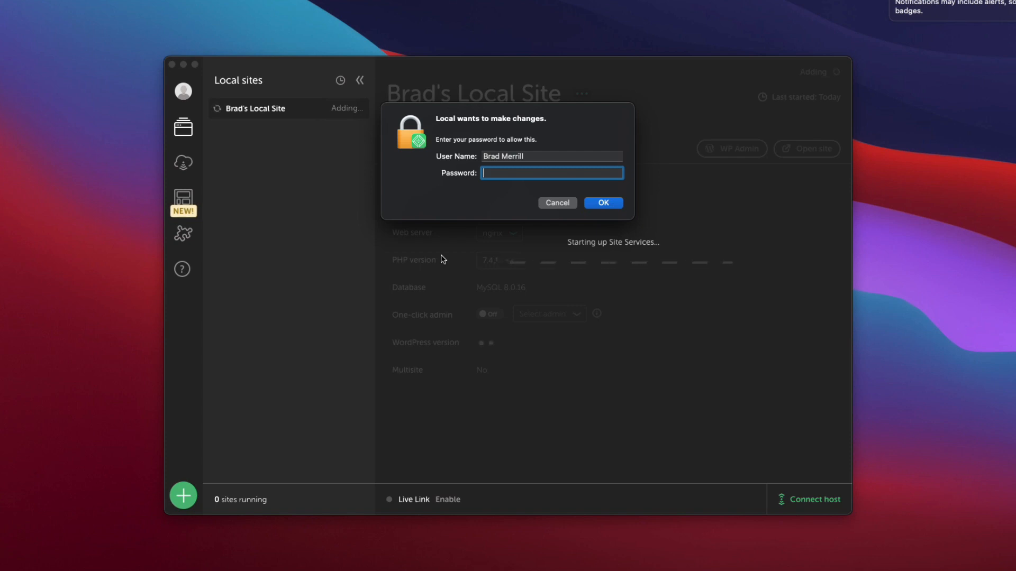
{"action": "type", "text": "password"}
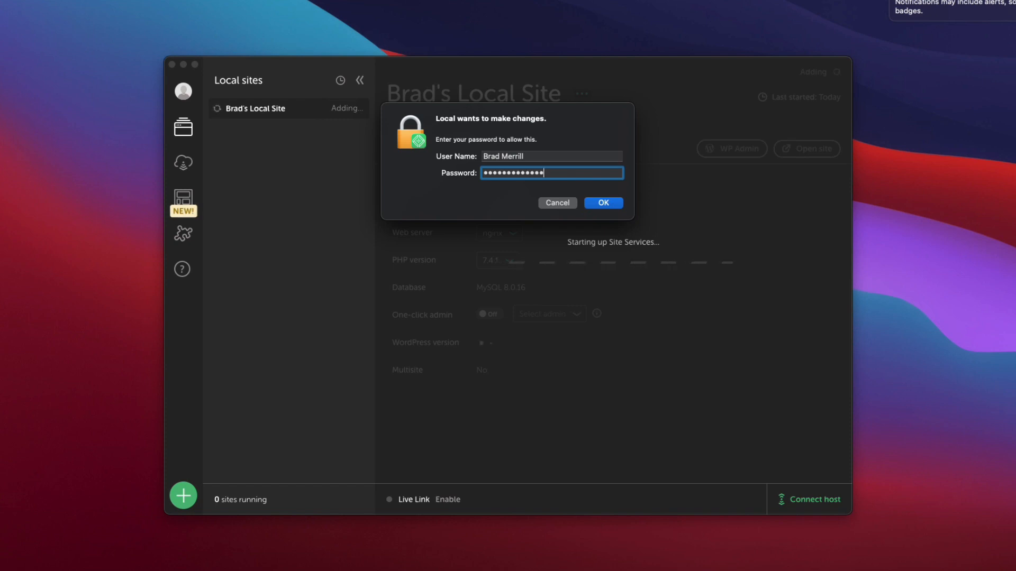
{"action": "left_click", "coordinate": [602, 204]}
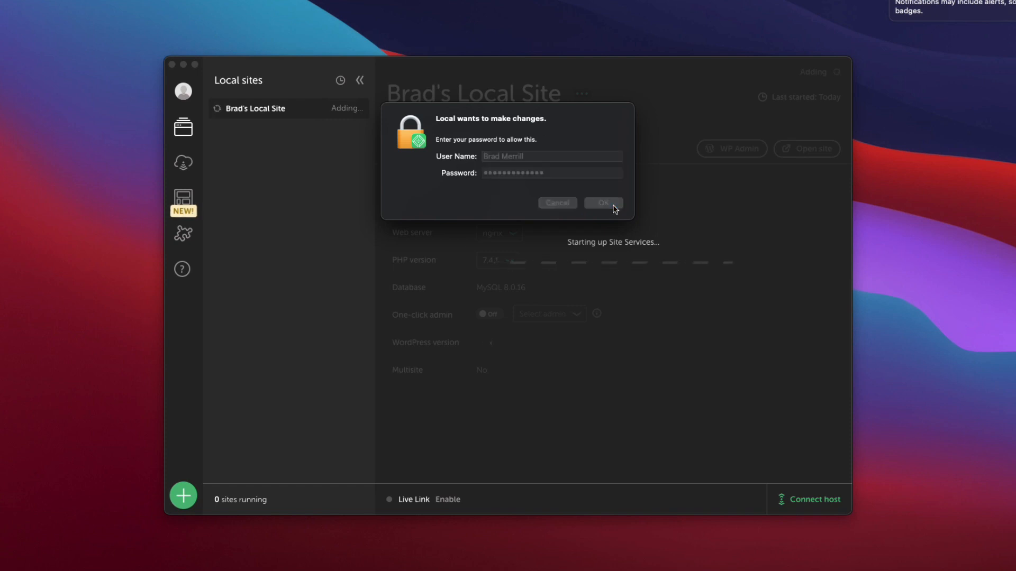
{"action": "left_click", "coordinate": [601, 203]}
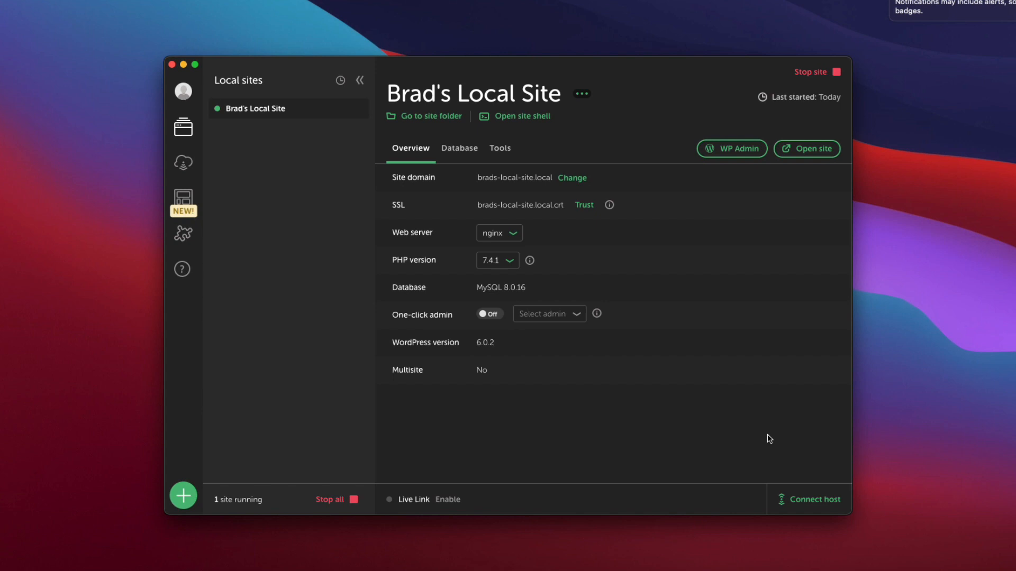
{"action": "mouse_move", "coordinate": [740, 452]}
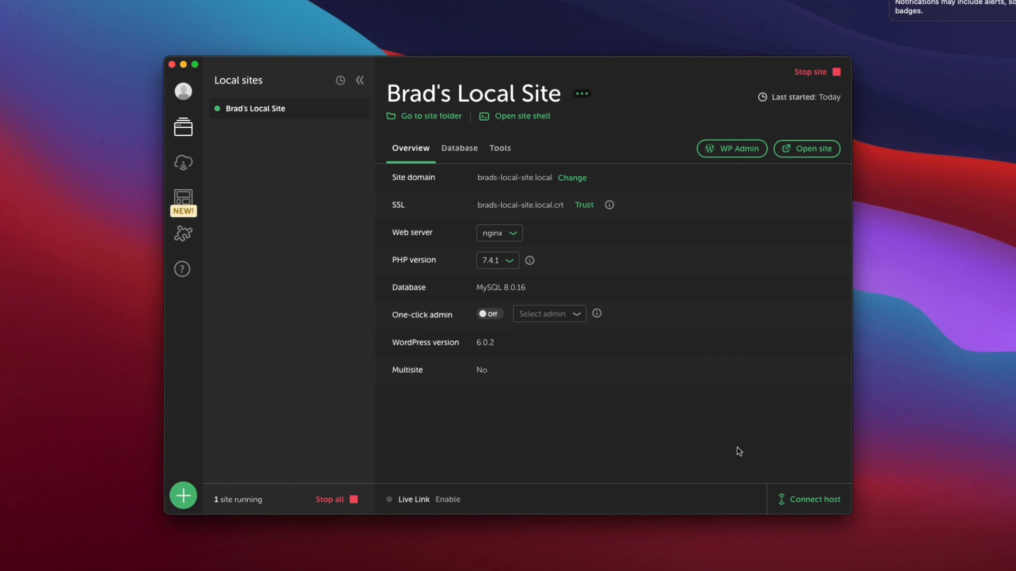
{"action": "mouse_move", "coordinate": [746, 216]}
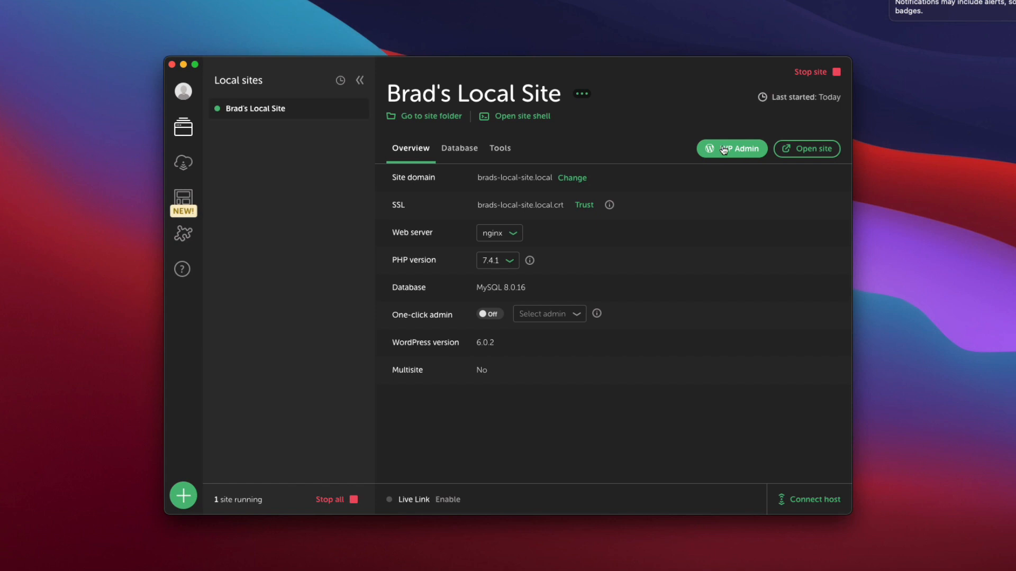
{"action": "mouse_move", "coordinate": [723, 166]}
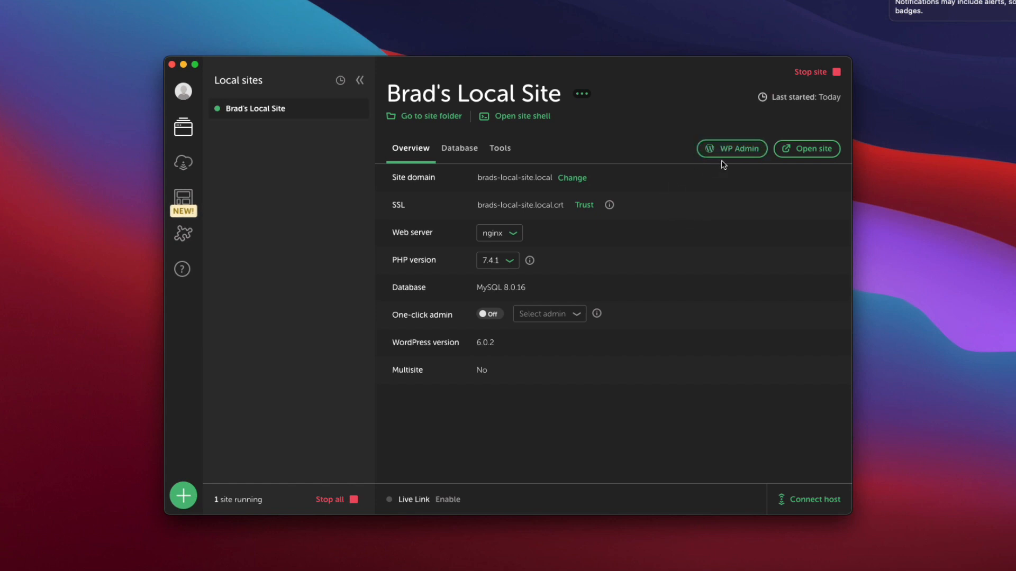
{"action": "mouse_move", "coordinate": [726, 180]}
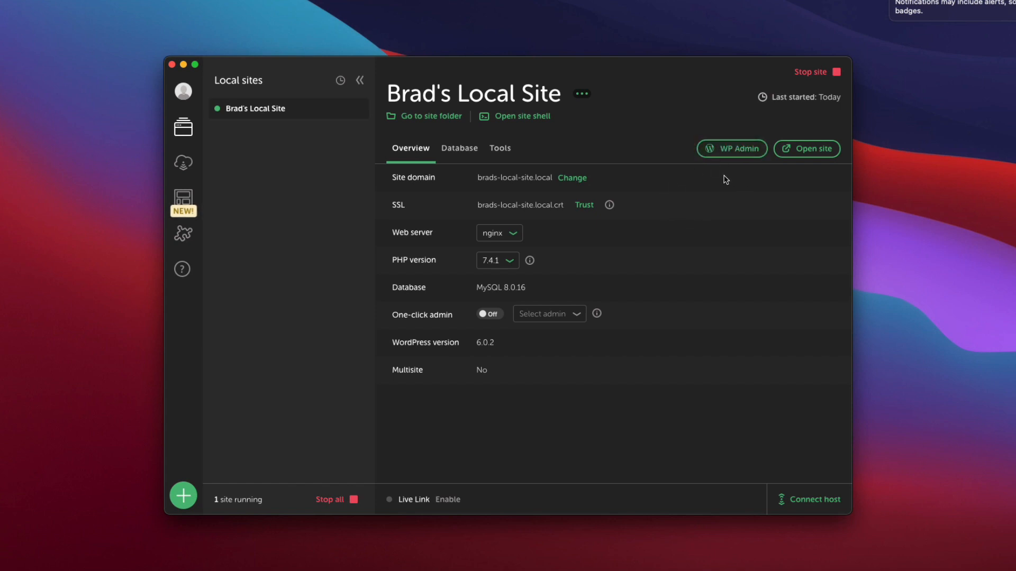
{"action": "mouse_move", "coordinate": [806, 148]}
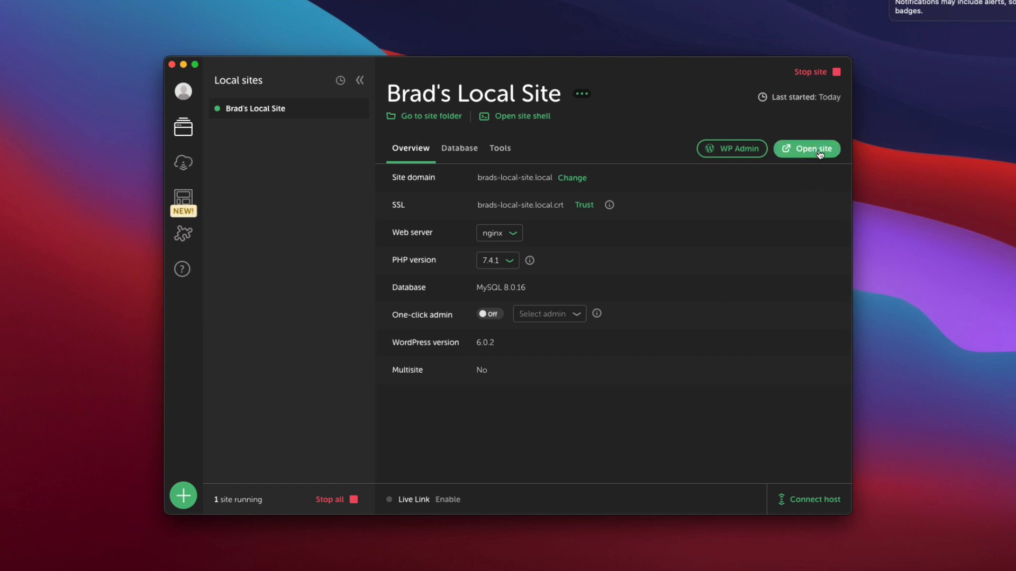
{"action": "mouse_move", "coordinate": [818, 183]}
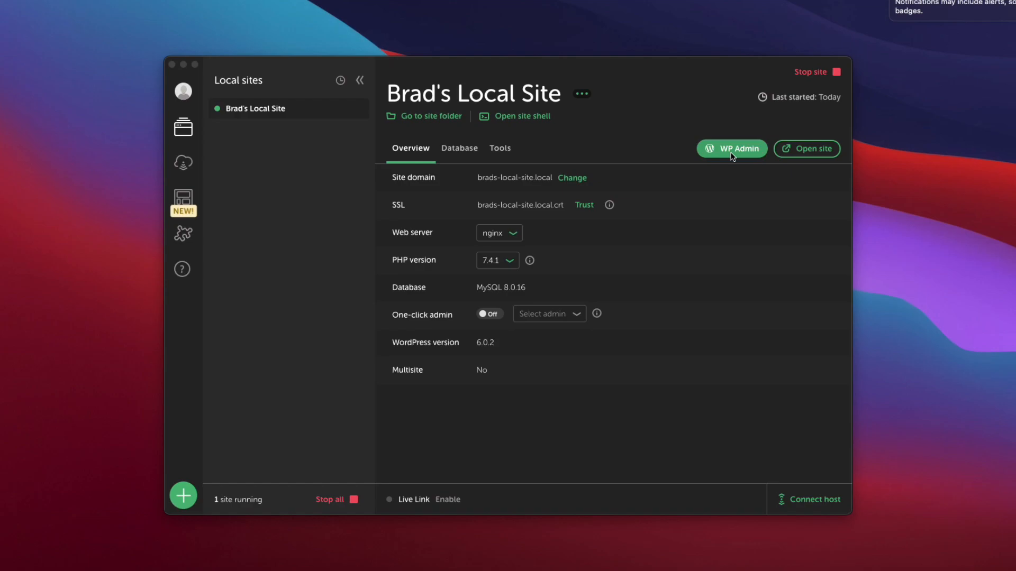
- Log in to WP Admin for Brad's Local Site as brad
{"action": "left_click", "coordinate": [731, 148]}
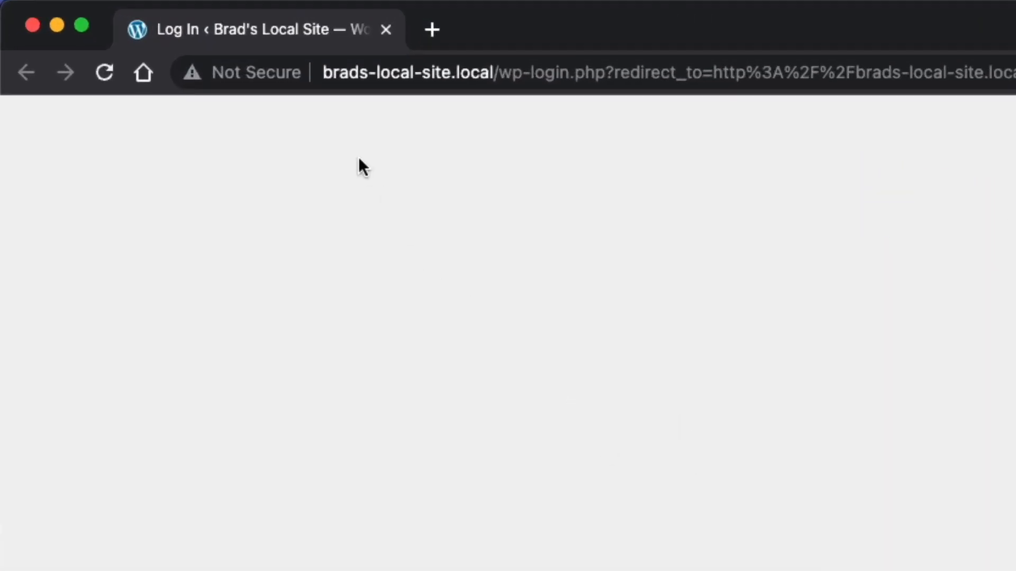
{"action": "mouse_move", "coordinate": [418, 77]}
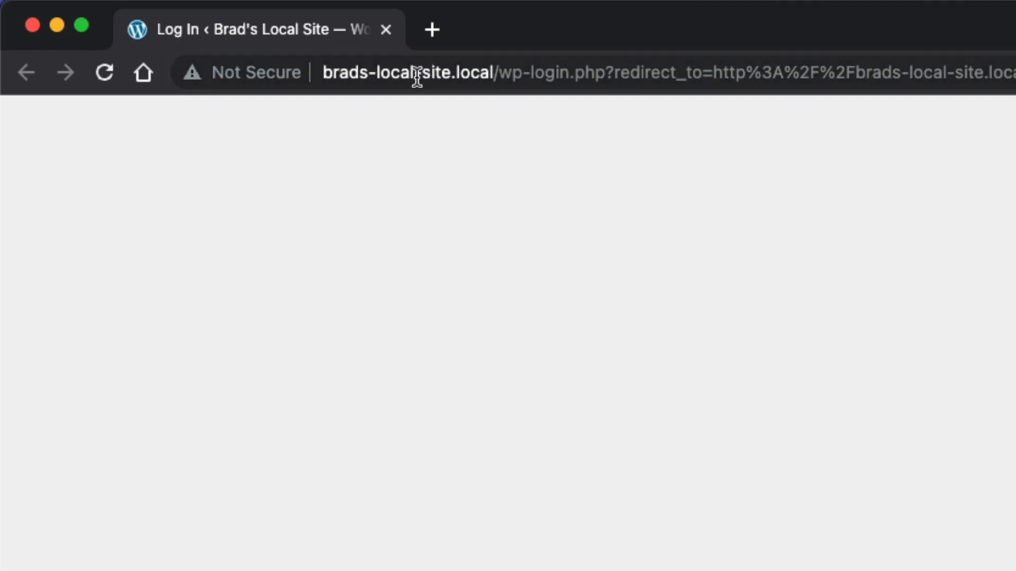
{"action": "mouse_move", "coordinate": [628, 309]}
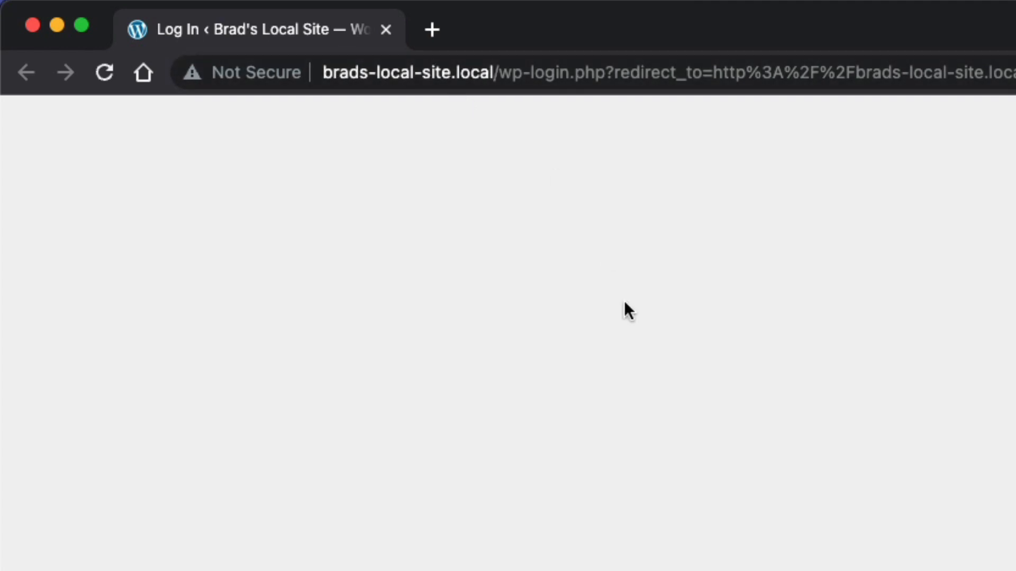
{"action": "mouse_move", "coordinate": [599, 264]}
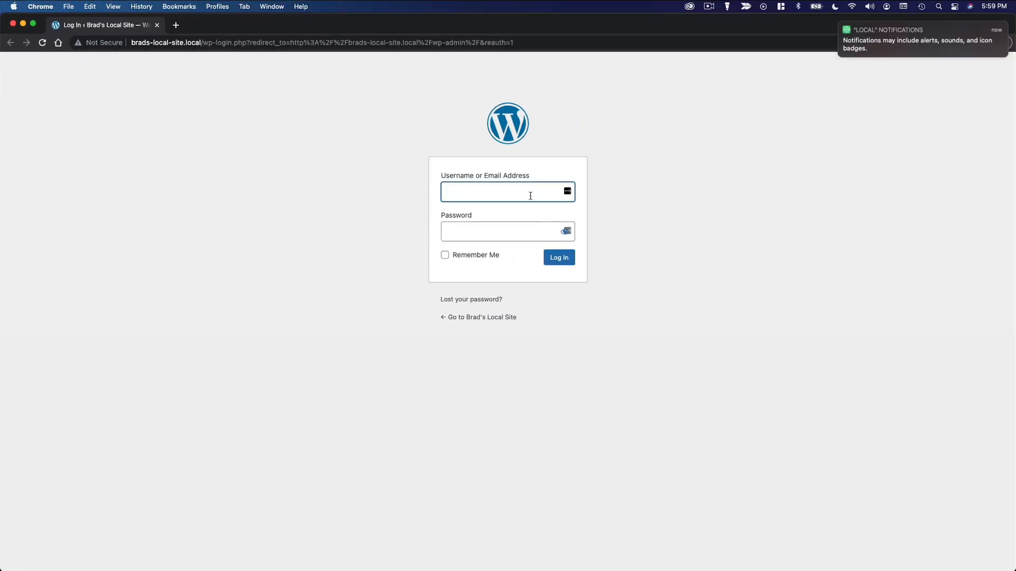
{"action": "type", "text": "brad"}
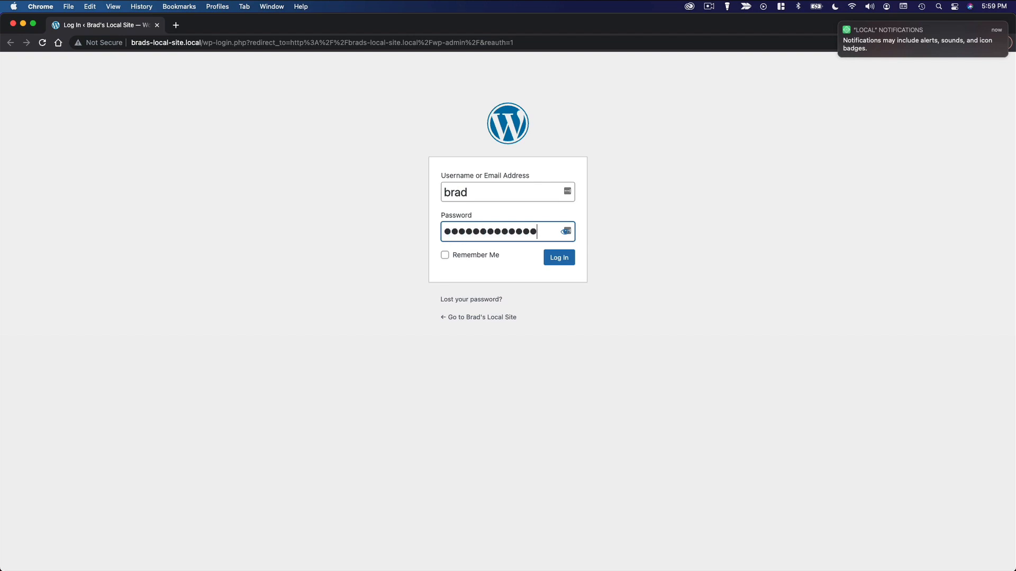
{"action": "left_click", "coordinate": [559, 257]}
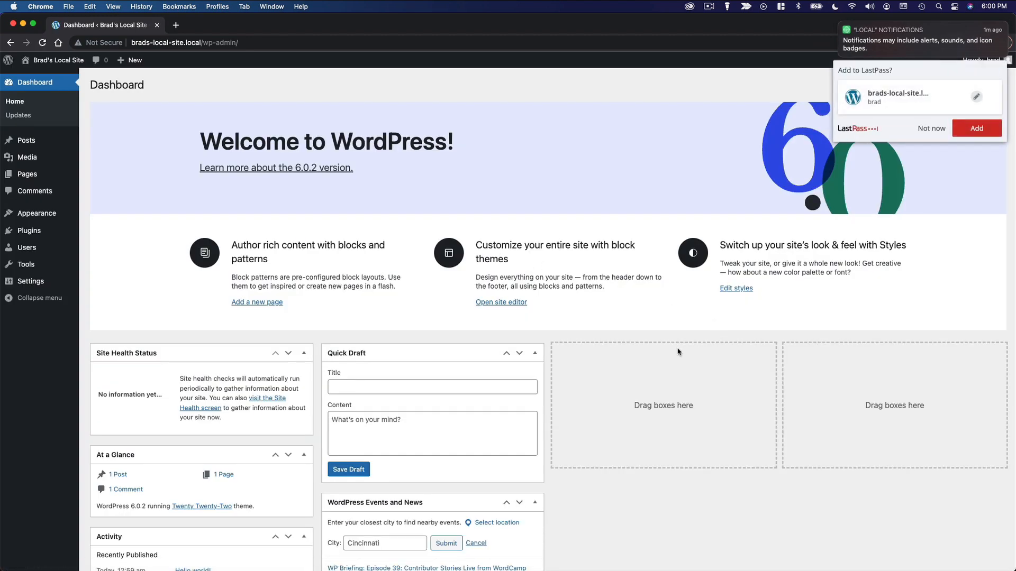
- Dismiss the LastPass offer to save the login
{"action": "left_click", "coordinate": [931, 128]}
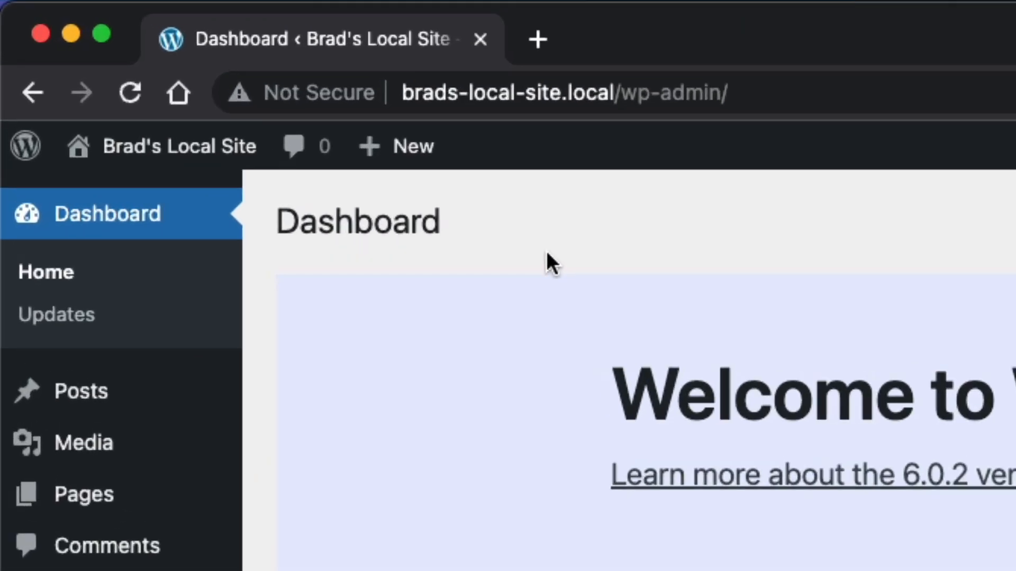
{"action": "mouse_move", "coordinate": [576, 93]}
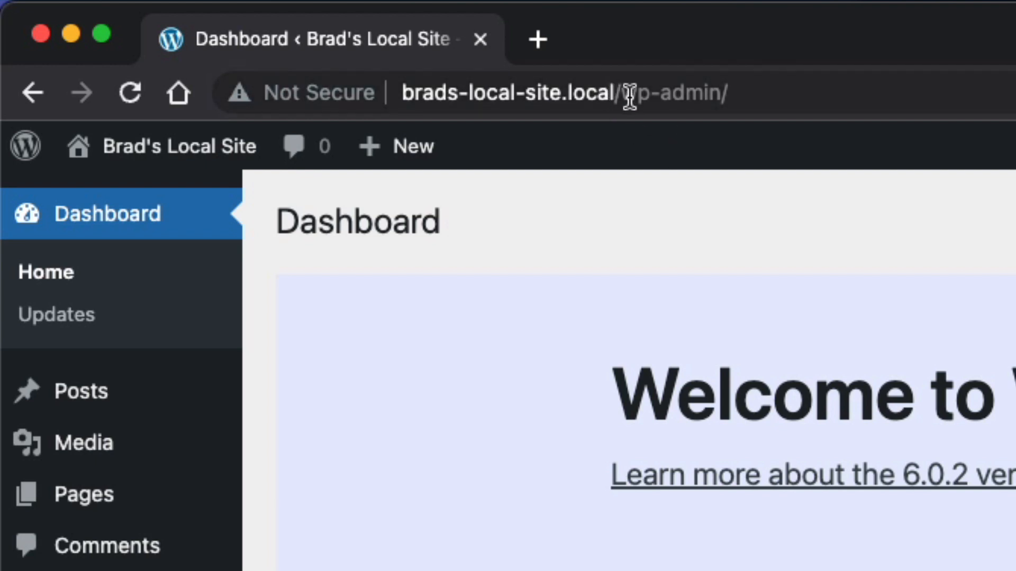
{"action": "mouse_move", "coordinate": [541, 77]}
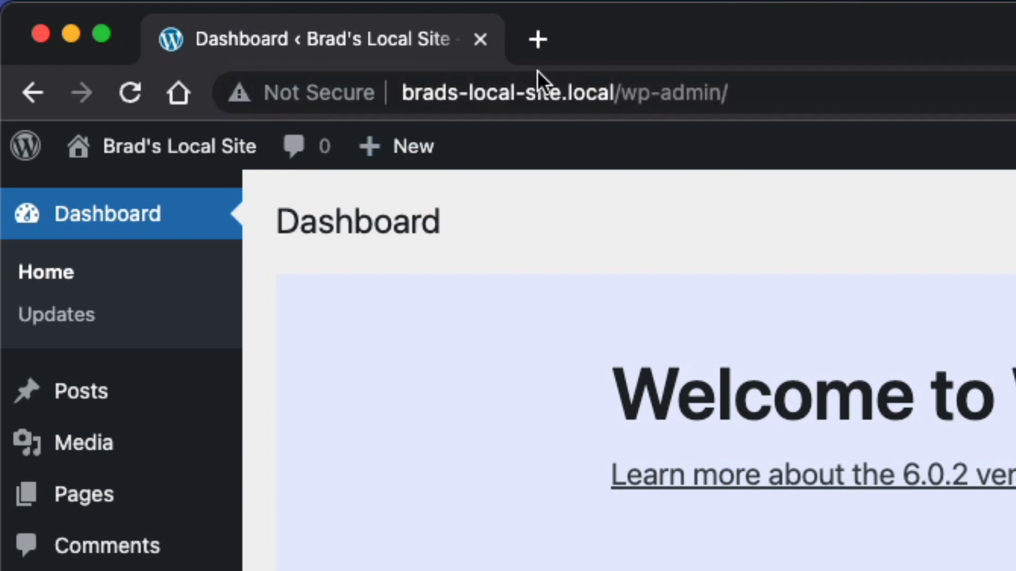
{"action": "mouse_move", "coordinate": [621, 144]}
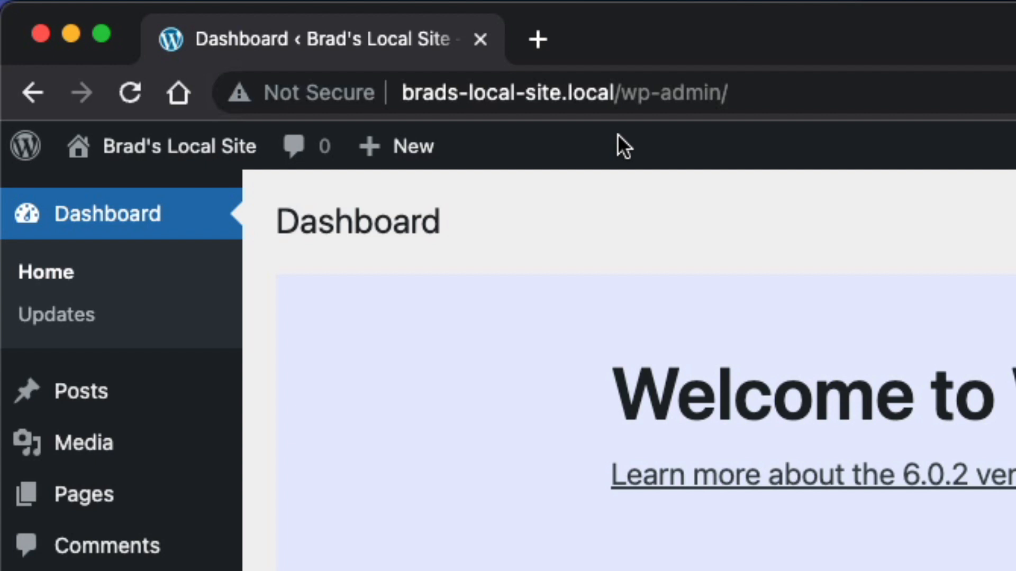
{"action": "mouse_move", "coordinate": [712, 120]}
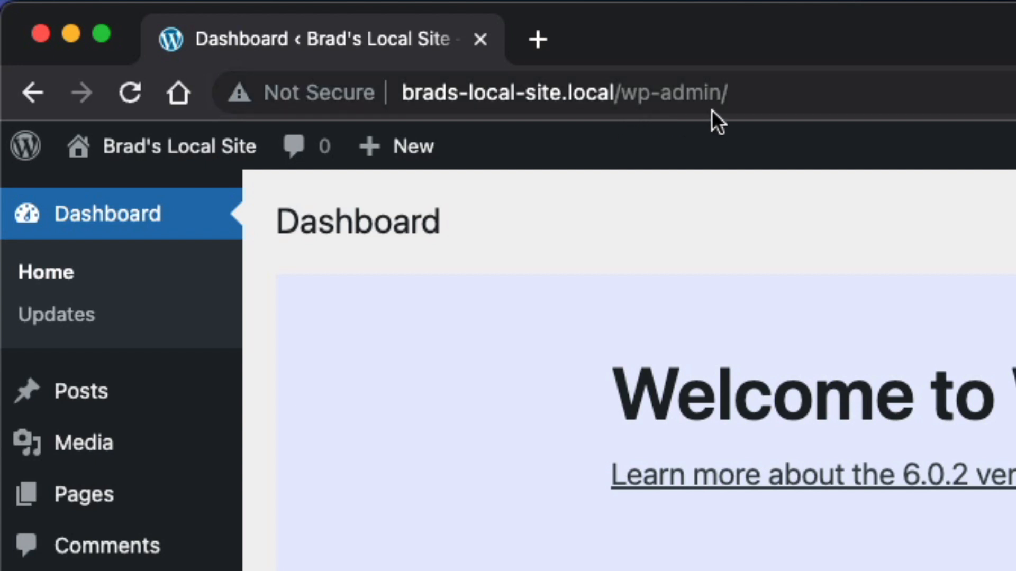
{"action": "mouse_move", "coordinate": [727, 212]}
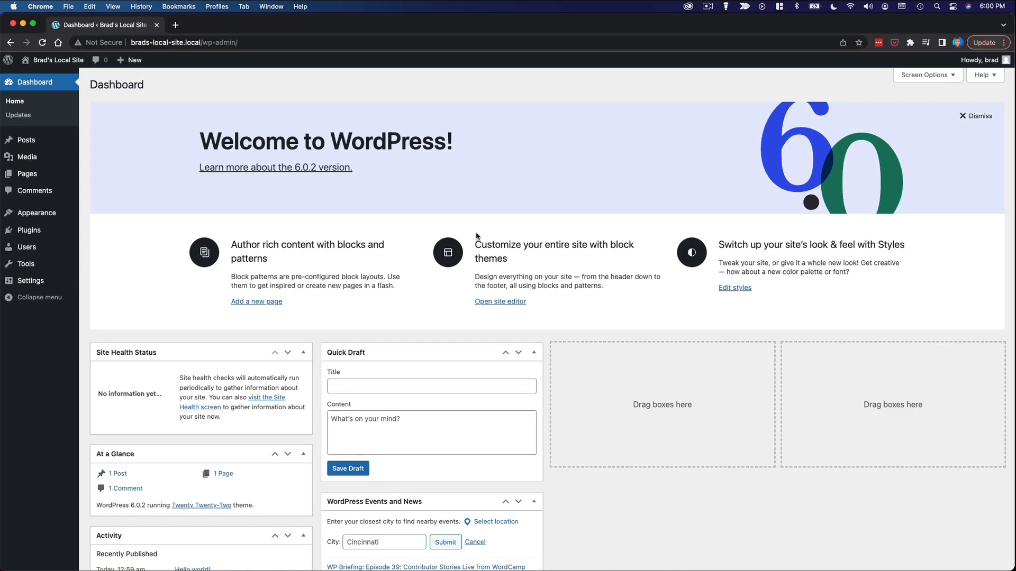
{"action": "mouse_move", "coordinate": [562, 408]}
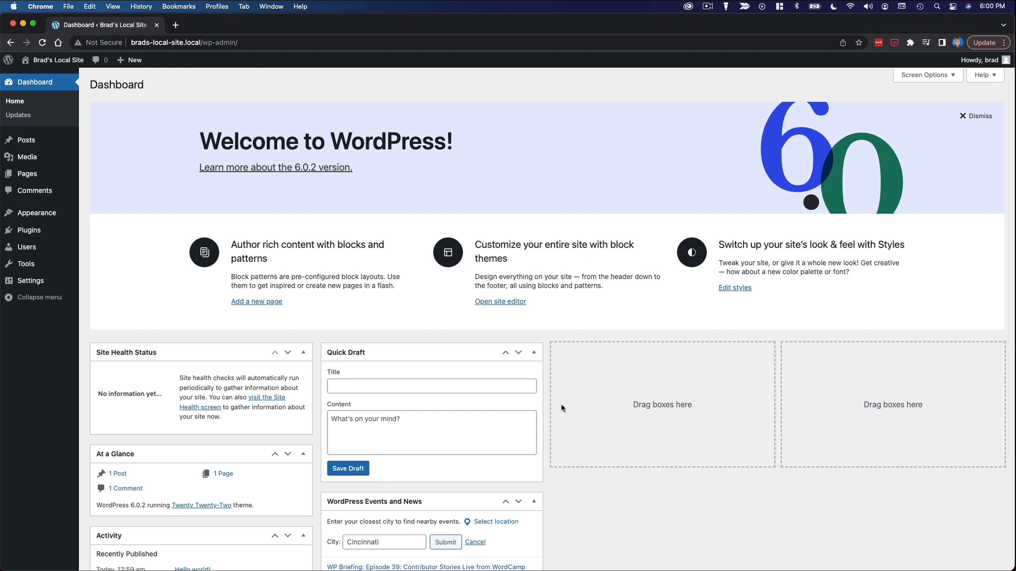
{"action": "mouse_move", "coordinate": [550, 411]}
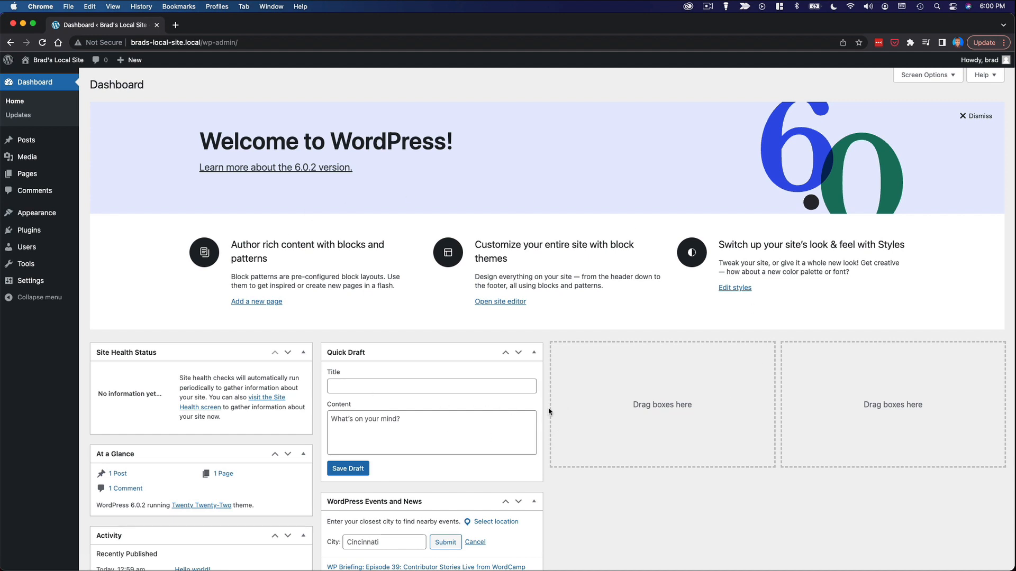
{"action": "mouse_move", "coordinate": [391, 285]}
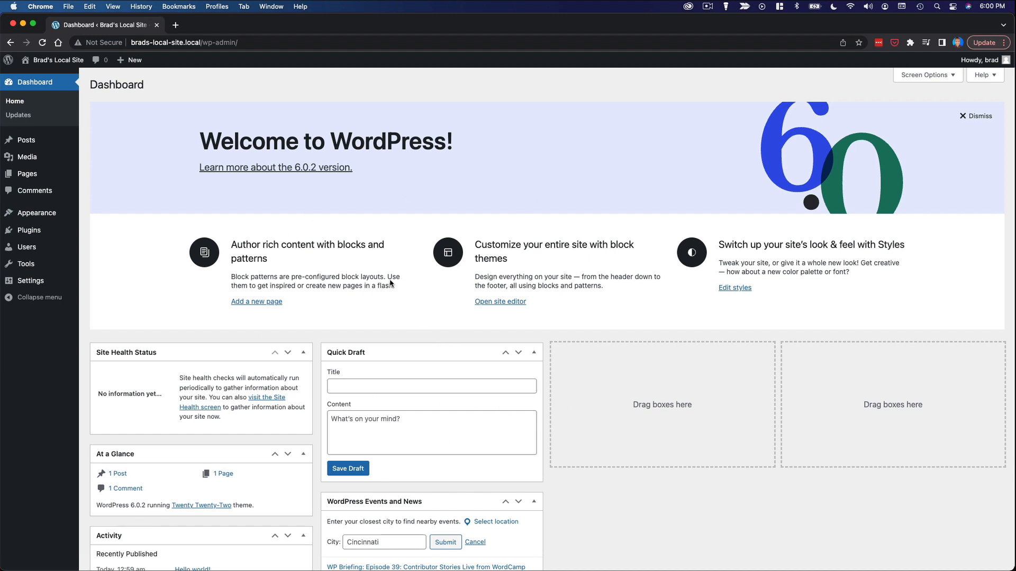
{"action": "mouse_move", "coordinate": [120, 104]}
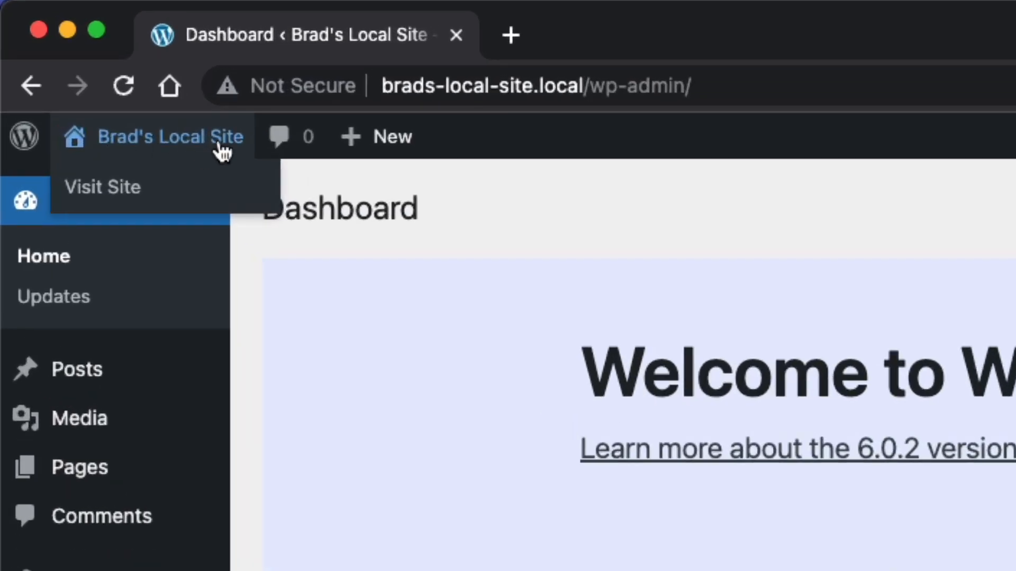
{"action": "mouse_move", "coordinate": [101, 186]}
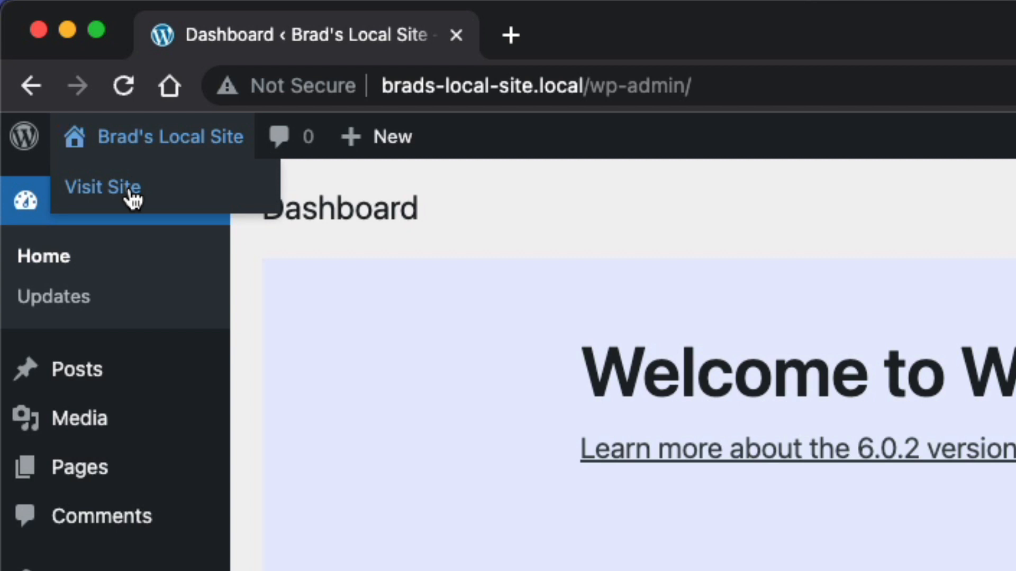
- Visit the public front end showing the Hello world! post
{"action": "left_click", "coordinate": [101, 188]}
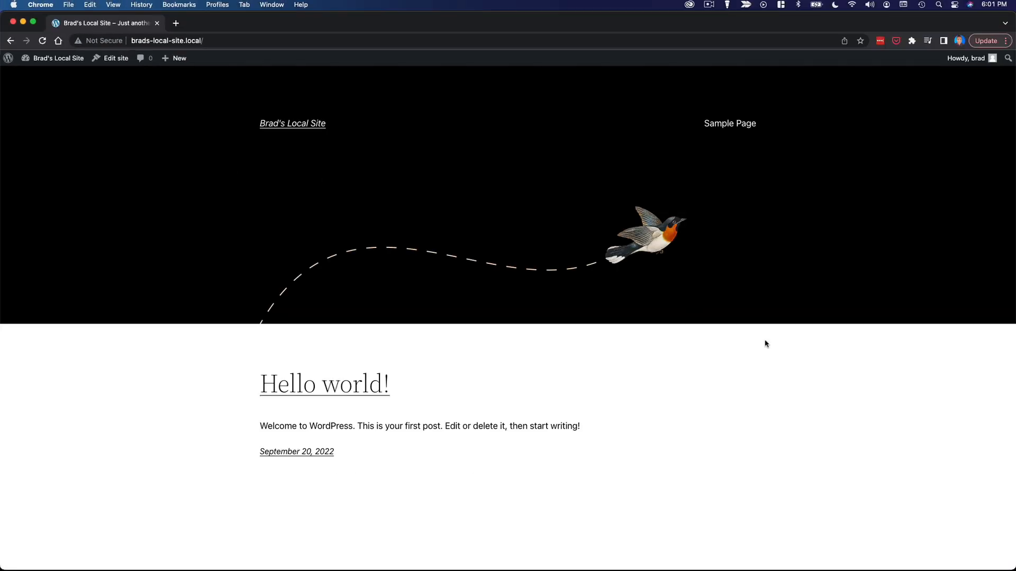
{"action": "mouse_move", "coordinate": [795, 389]}
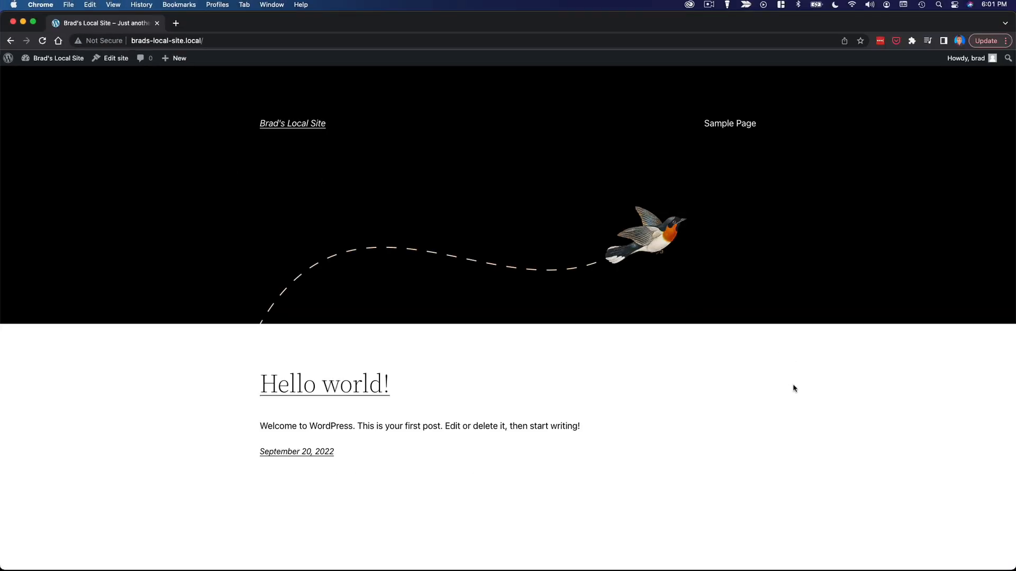
{"action": "scroll", "scroll_direction": "down", "scroll_amount": 3}
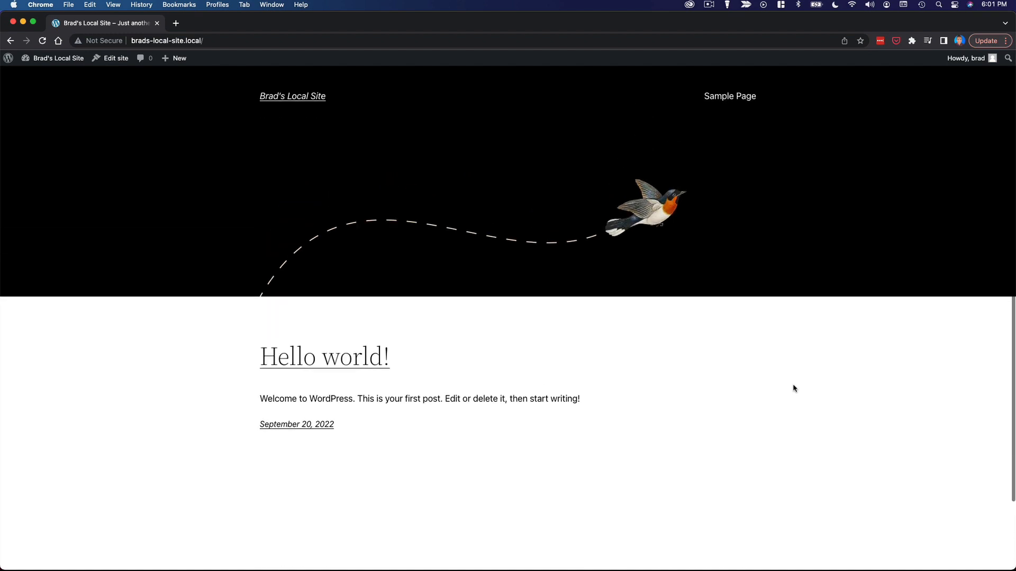
{"action": "scroll", "scroll_direction": "down", "scroll_amount": 3}
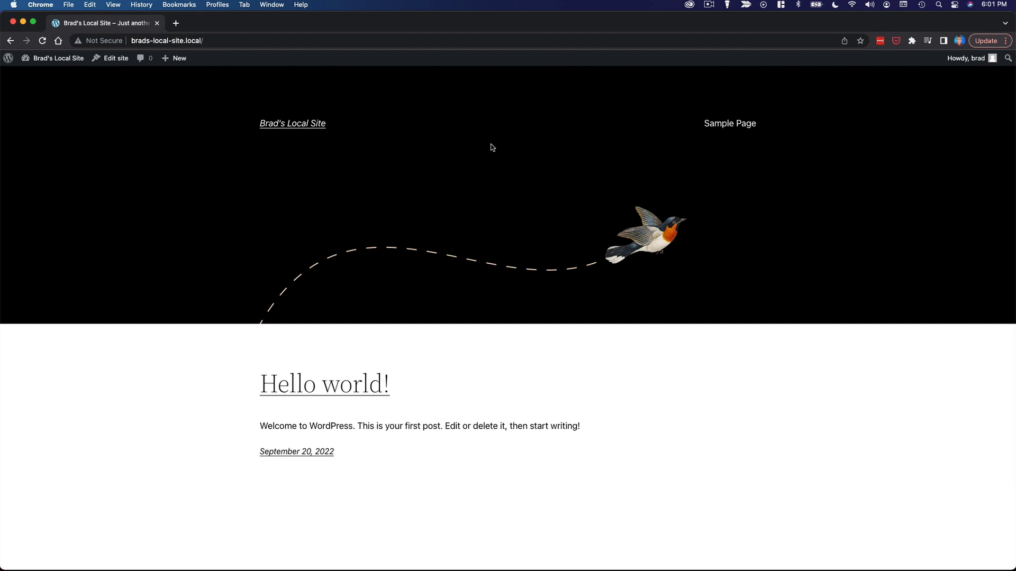
{"action": "mouse_move", "coordinate": [648, 365]}
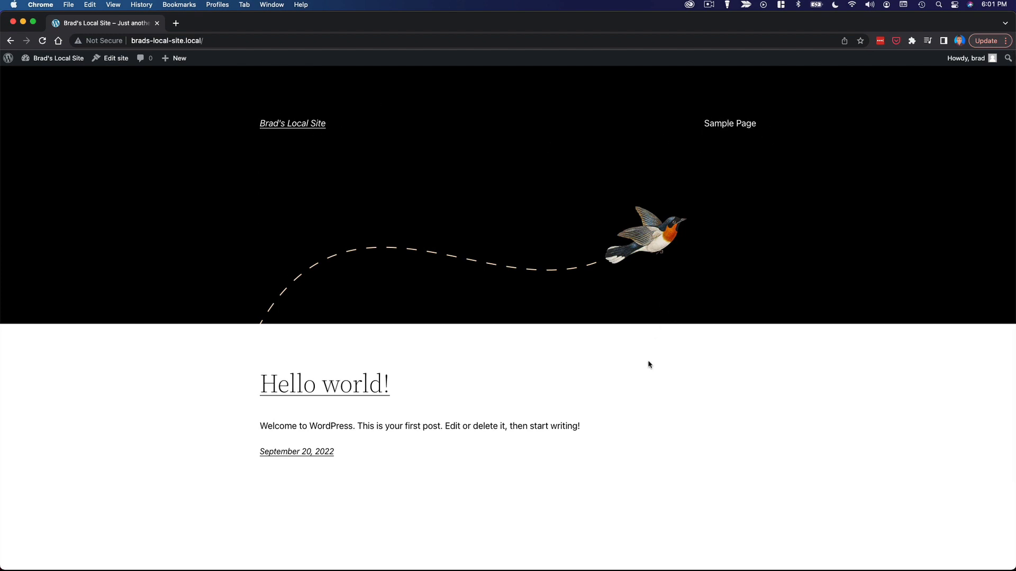
{"action": "mouse_move", "coordinate": [663, 415]}
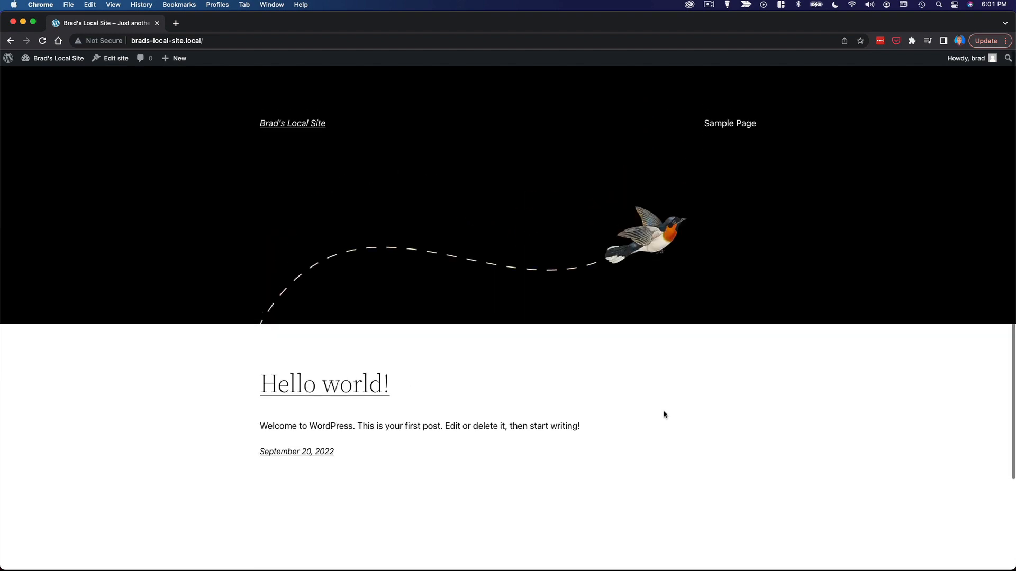
{"action": "mouse_move", "coordinate": [58, 57]}
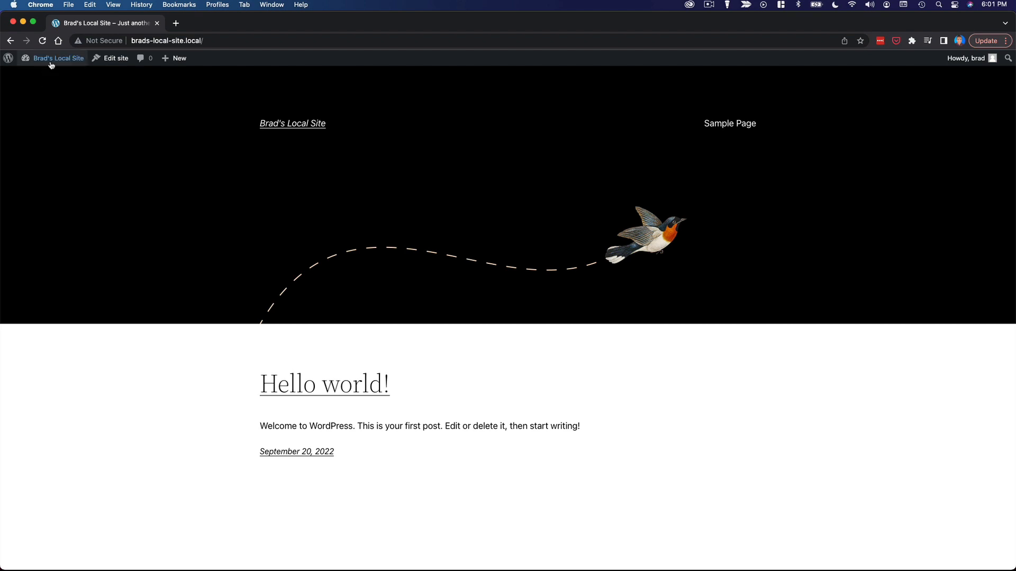